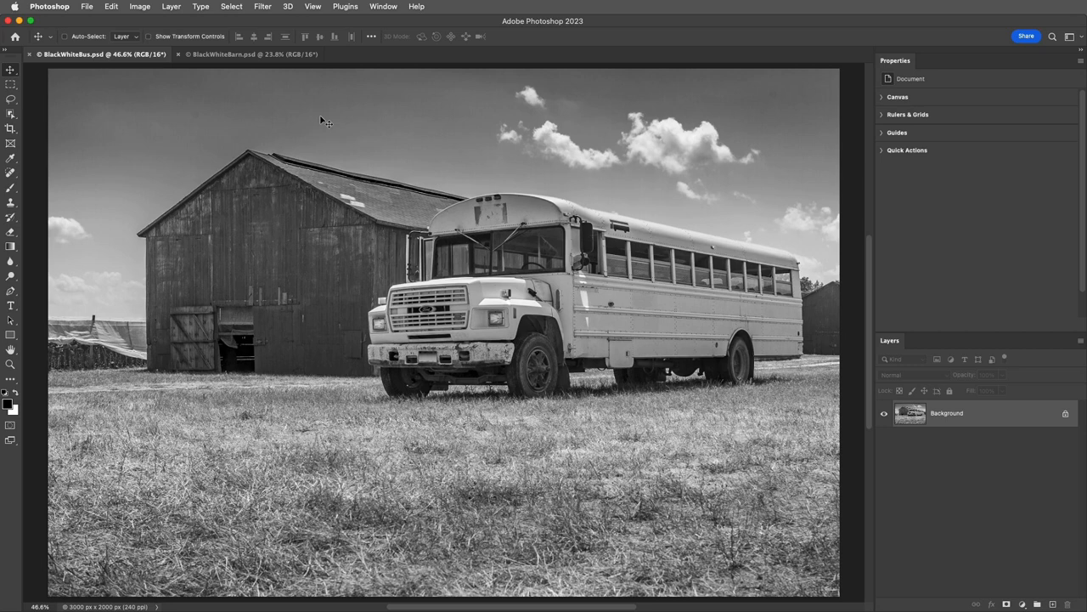
# - Convert the bus photo's Background layer into an embedded smart object, Layer 0
pyautogui.click(977, 413)
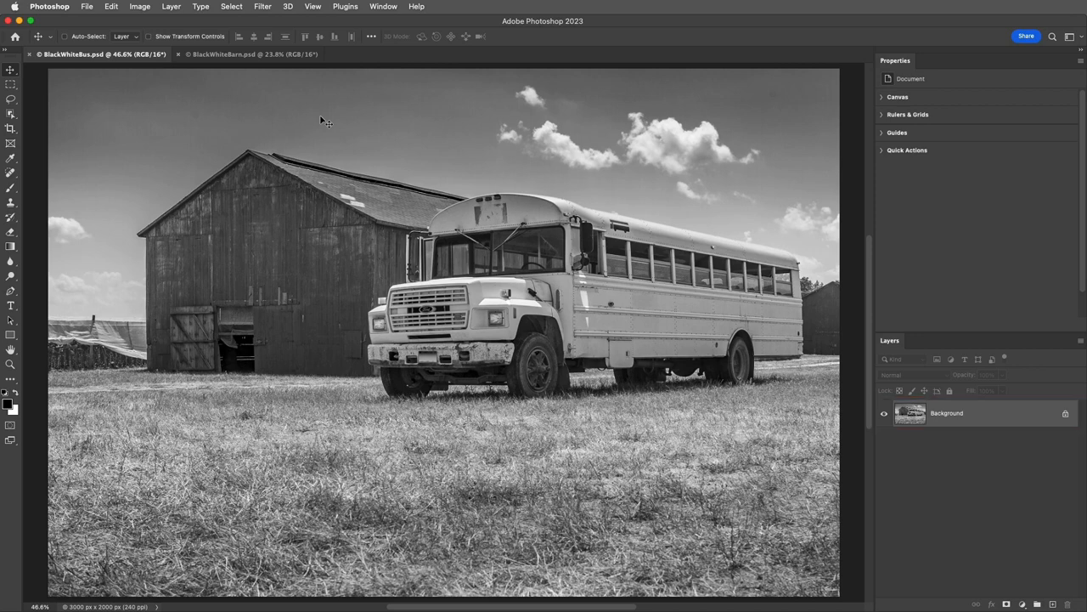
pyautogui.click(262, 7)
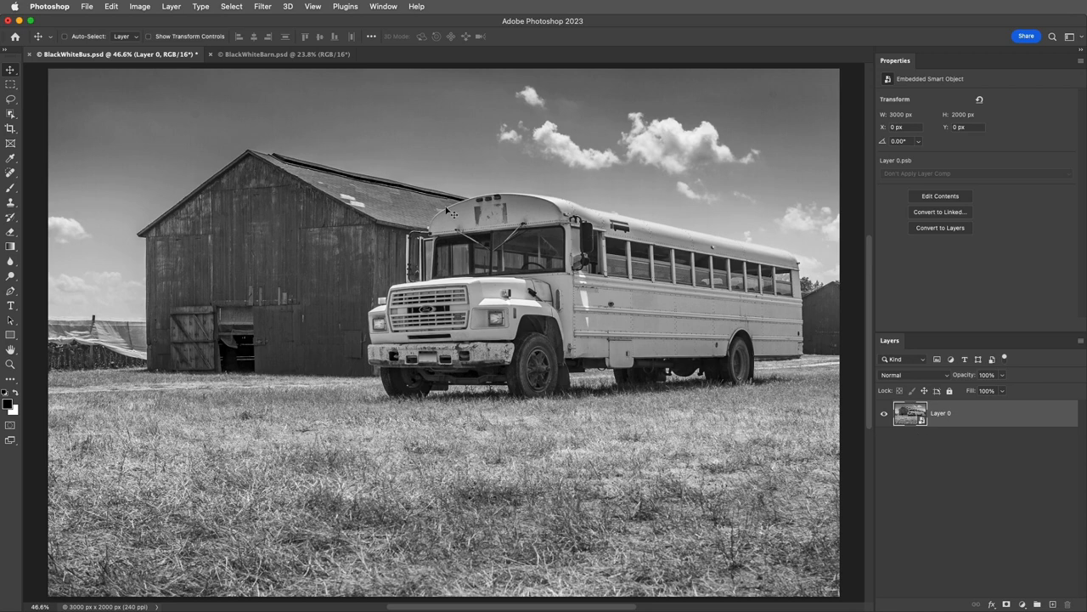
# - Switch on the Colorize neural filter, previewing a yellow bus, blue sky and green grass
pyautogui.click(262, 6)
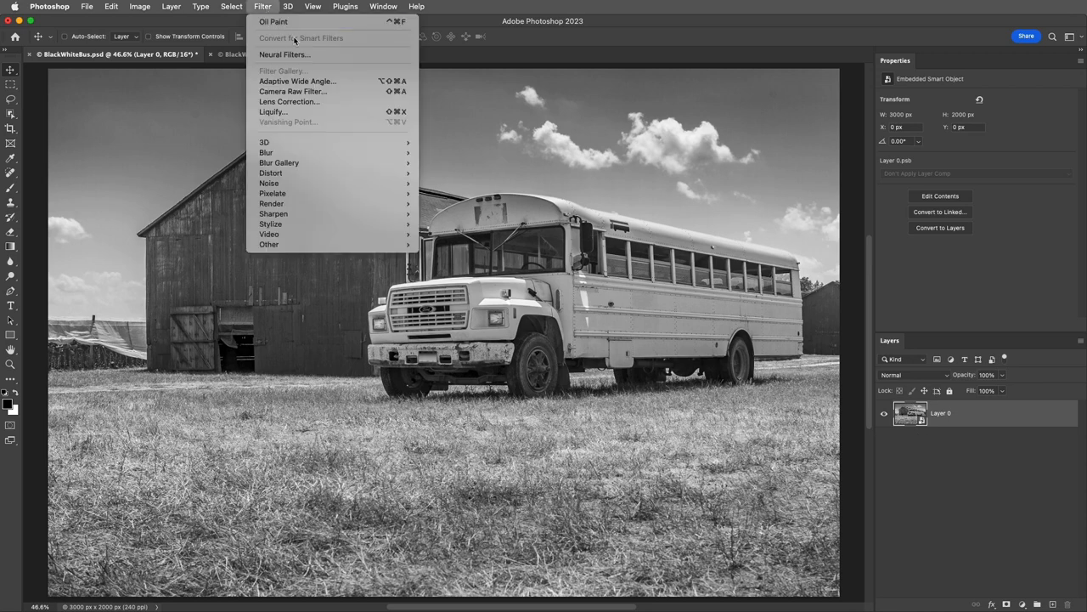
pyautogui.click(286, 54)
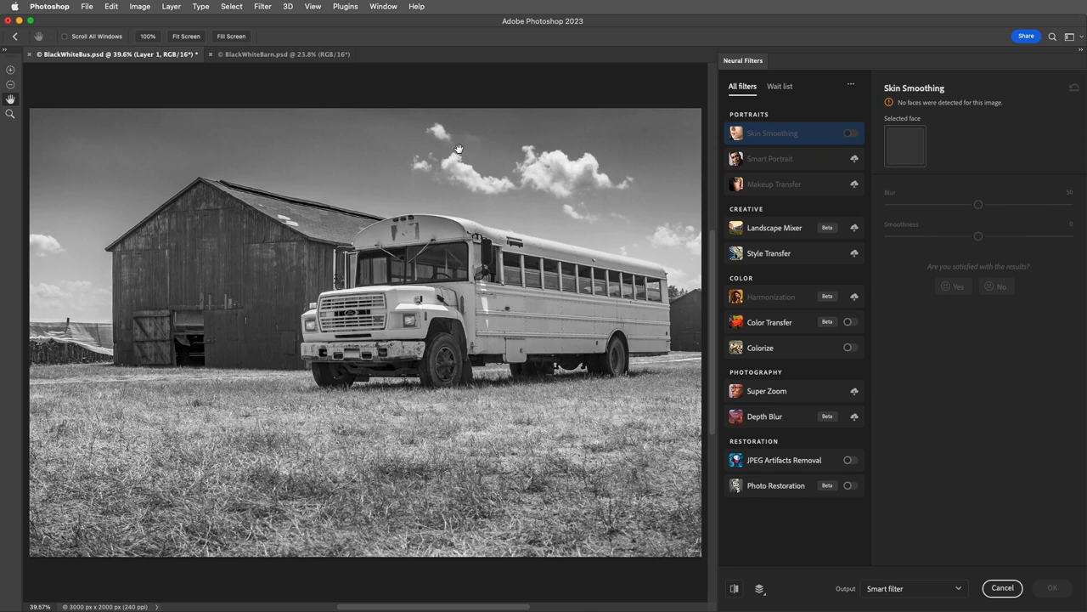
pyautogui.click(849, 346)
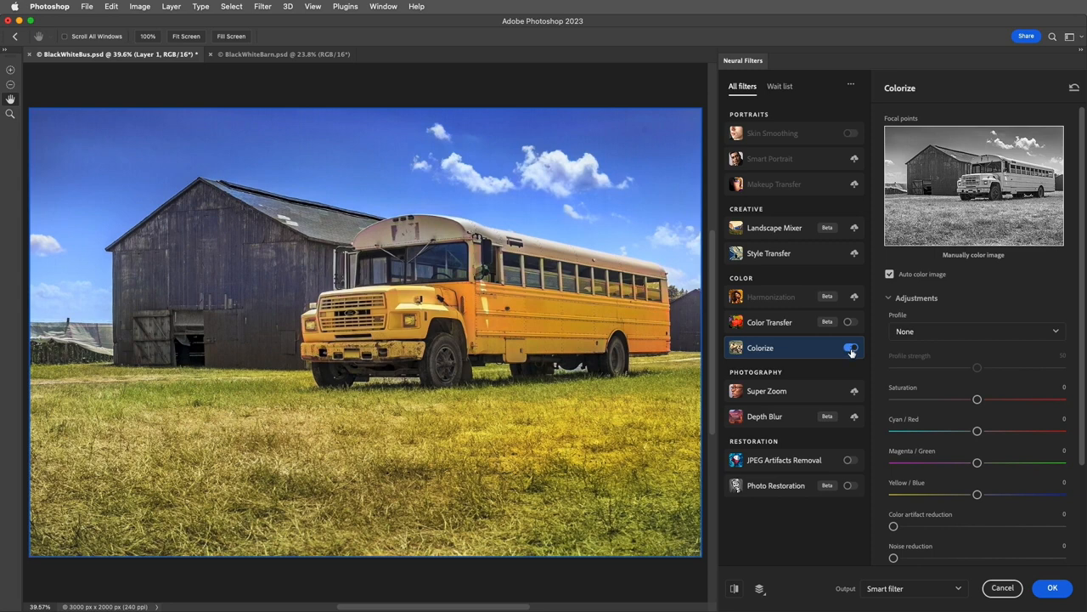
# - Add a red focus point on the barn and apply Colorize to Layer 0 as a smart filter
pyautogui.click(1054, 588)
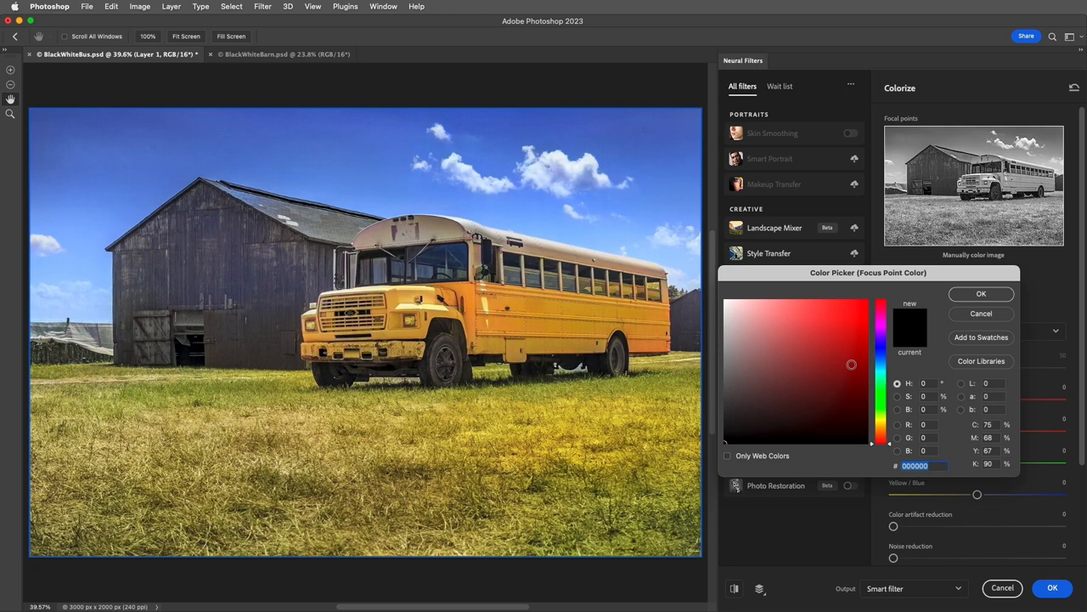
pyautogui.click(982, 293)
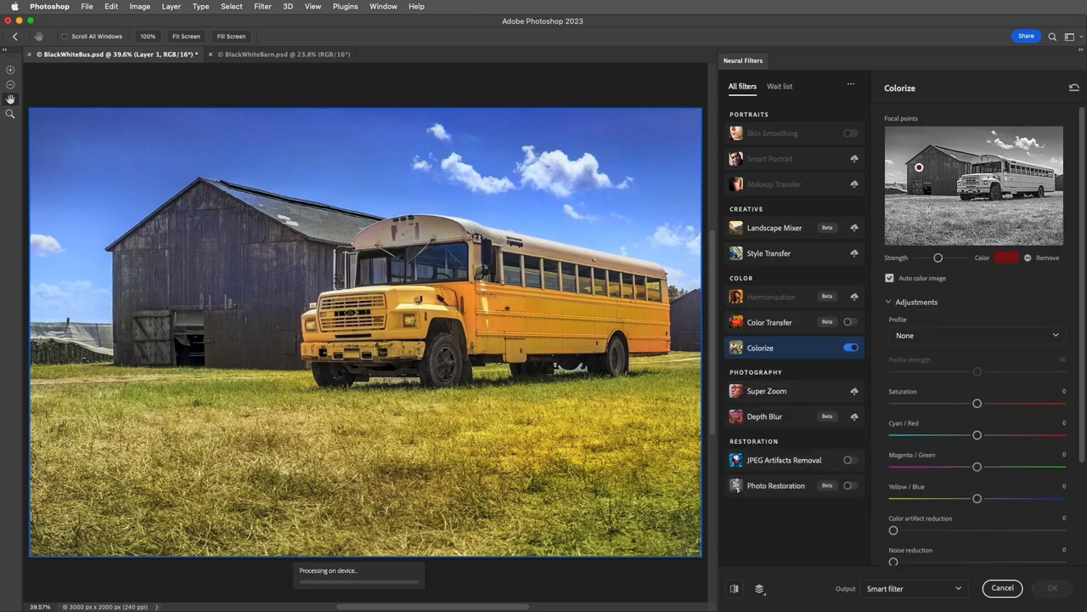
pyautogui.click(918, 168)
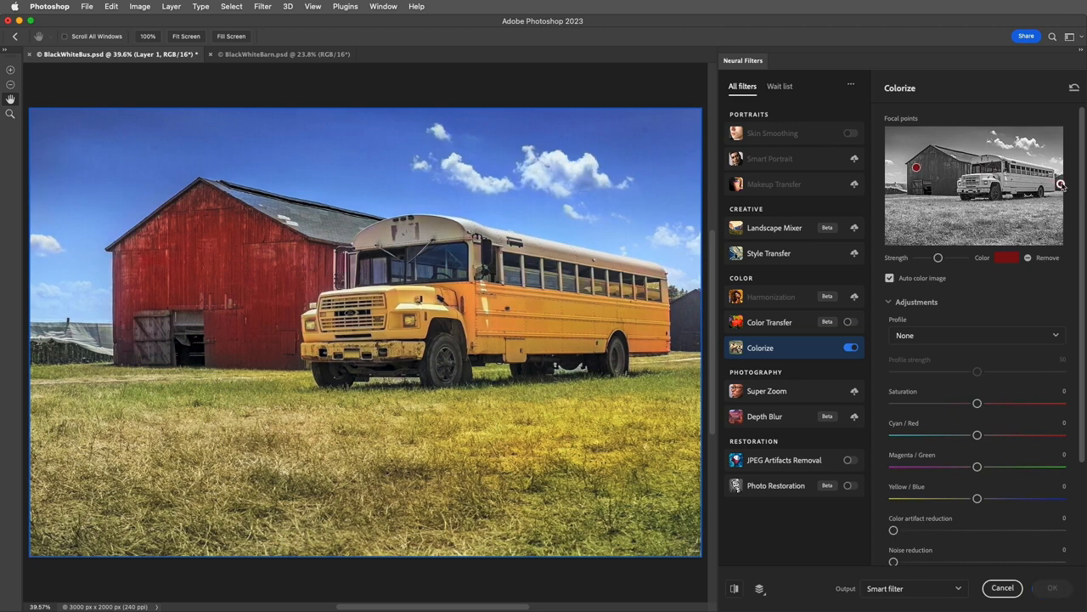
pyautogui.click(1060, 183)
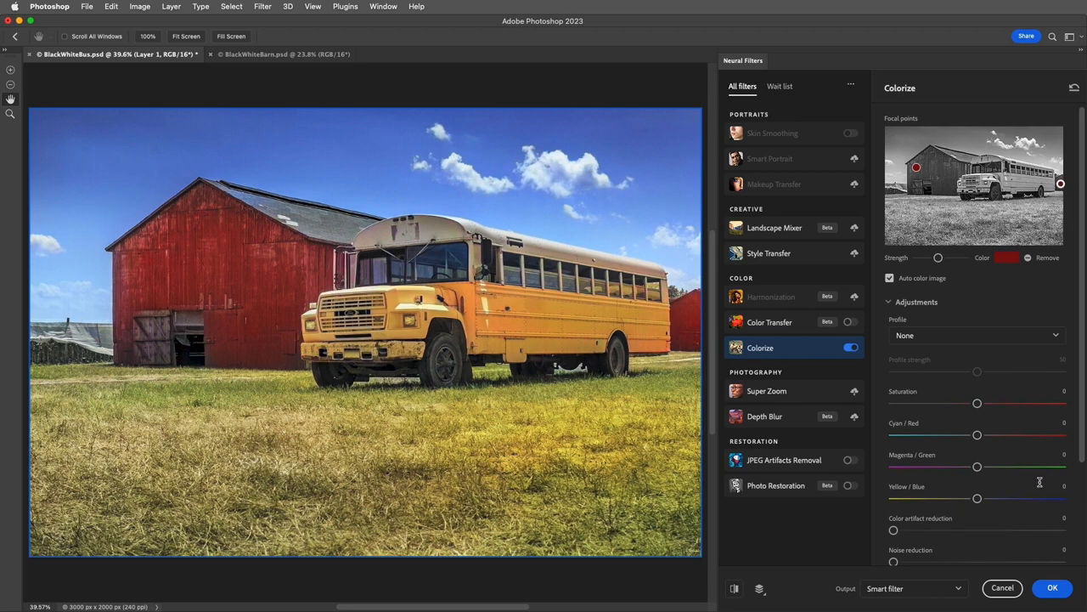
pyautogui.click(1053, 588)
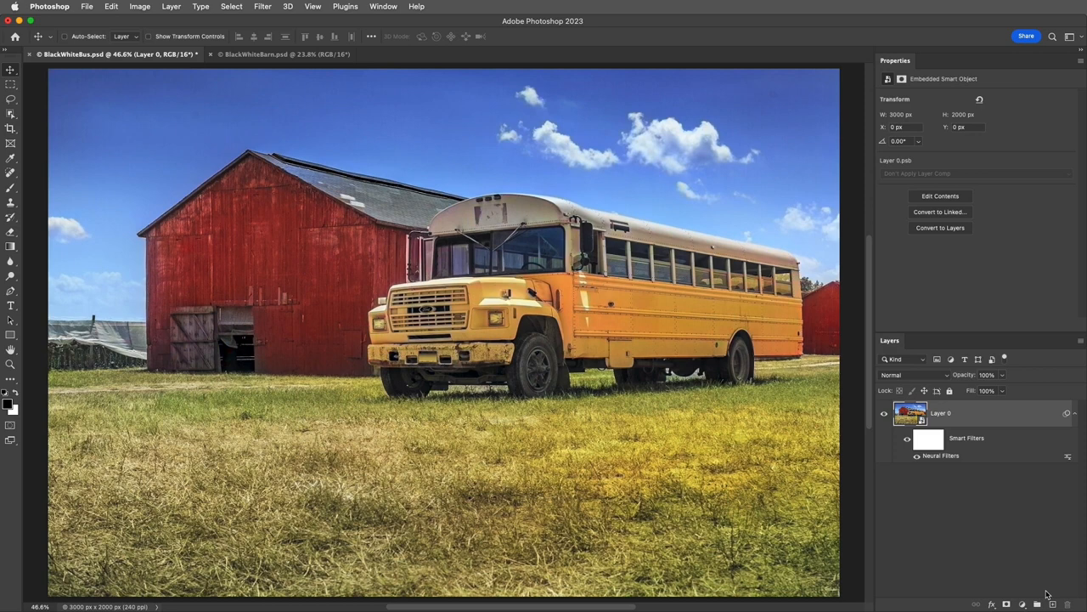
pyautogui.moveTo(937, 443)
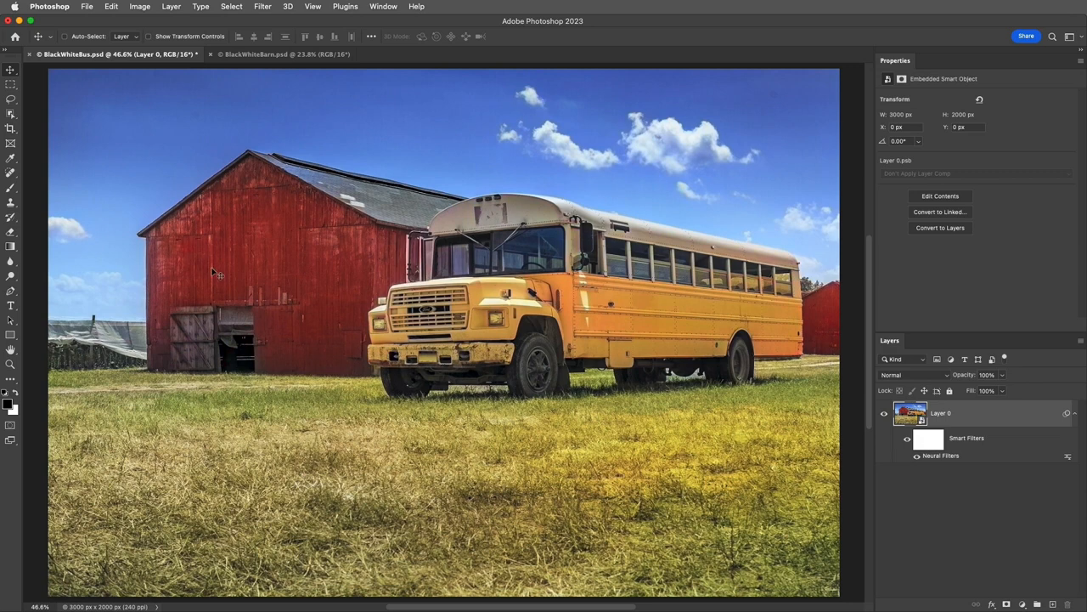
# - Select the bus with the Object Selection tool
pyautogui.click(10, 112)
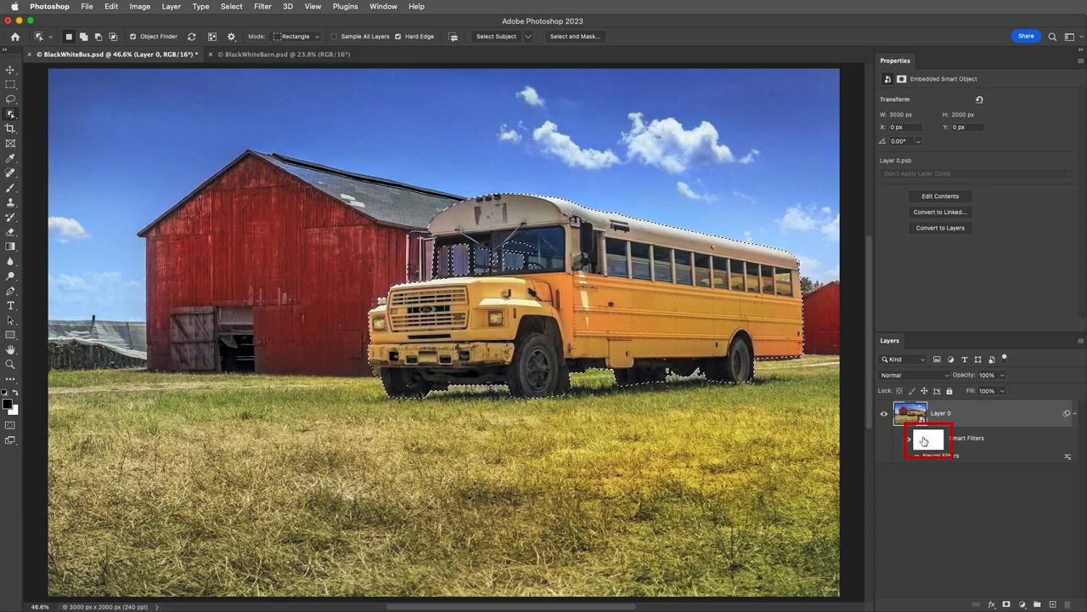
# - Fill the bus selection with black on the filter mask so the bus turns grey, then deselect
pyautogui.click(919, 440)
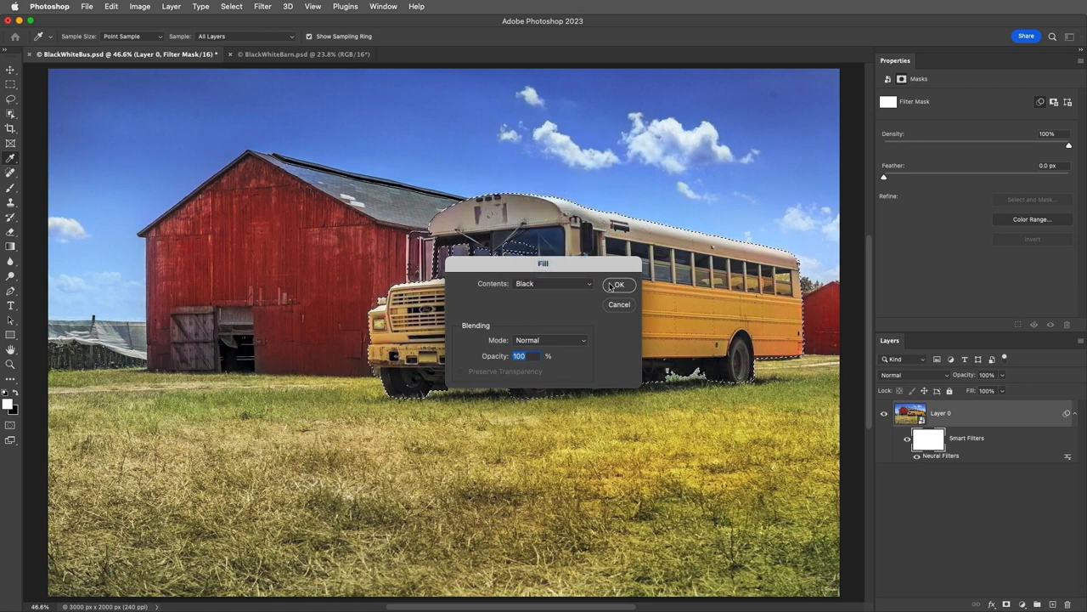
pyautogui.click(618, 285)
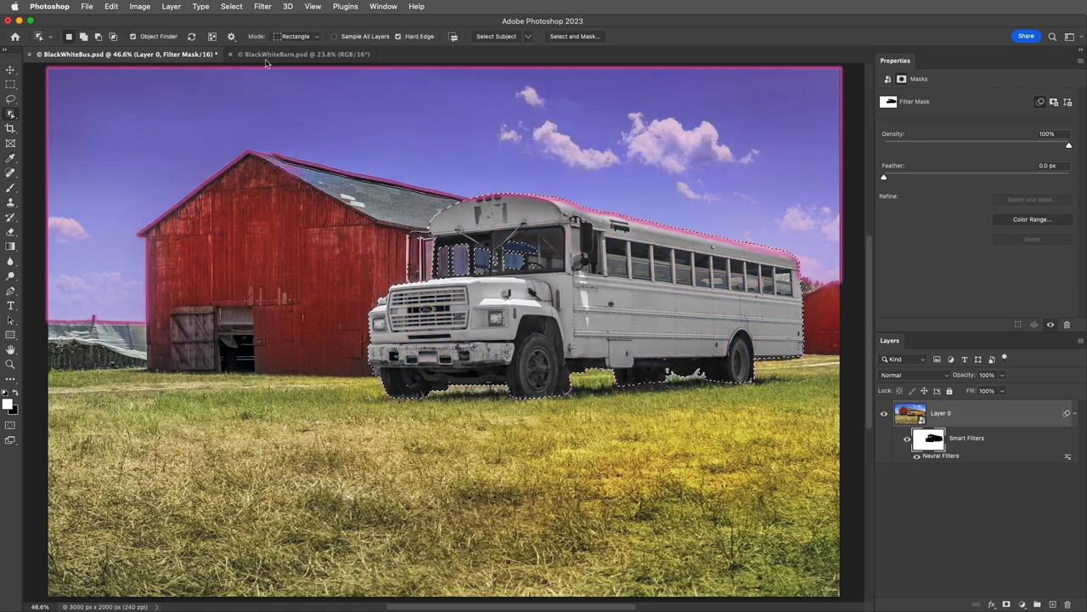
pyautogui.click(231, 7)
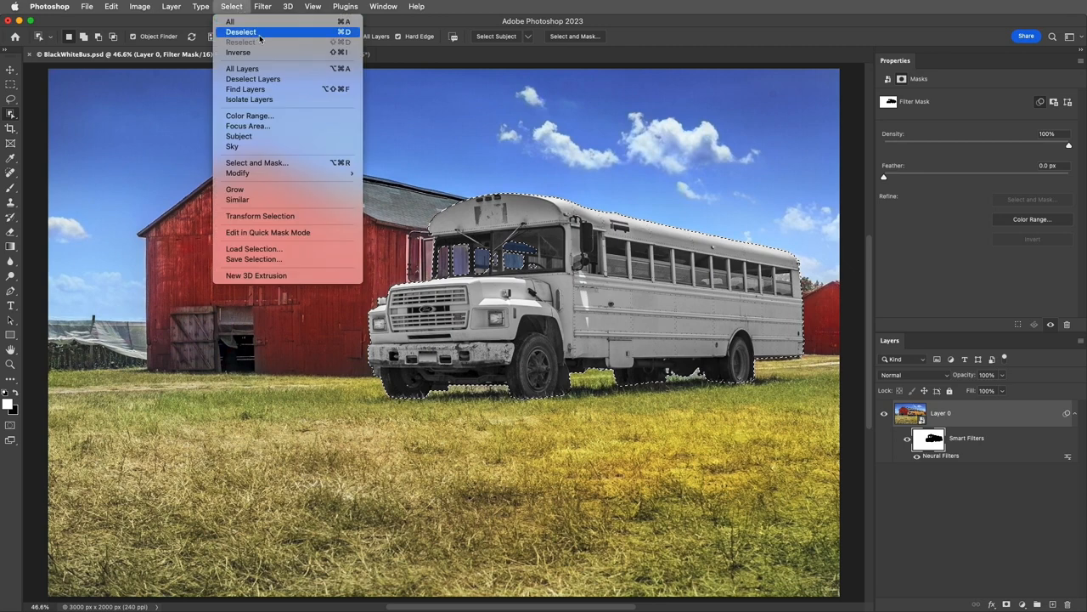
pyautogui.click(241, 31)
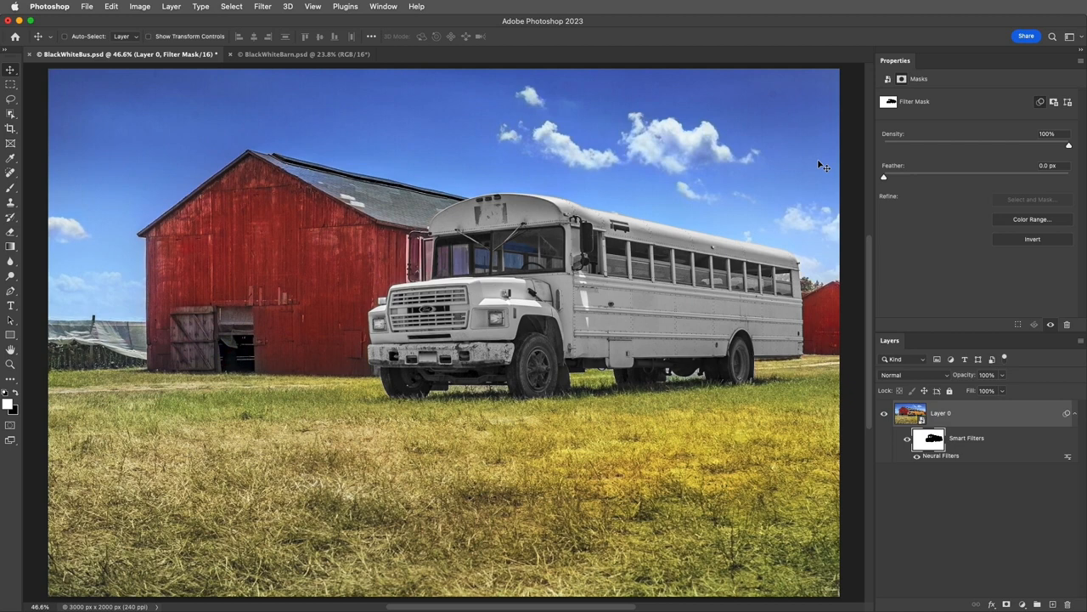
pyautogui.moveTo(1069, 150)
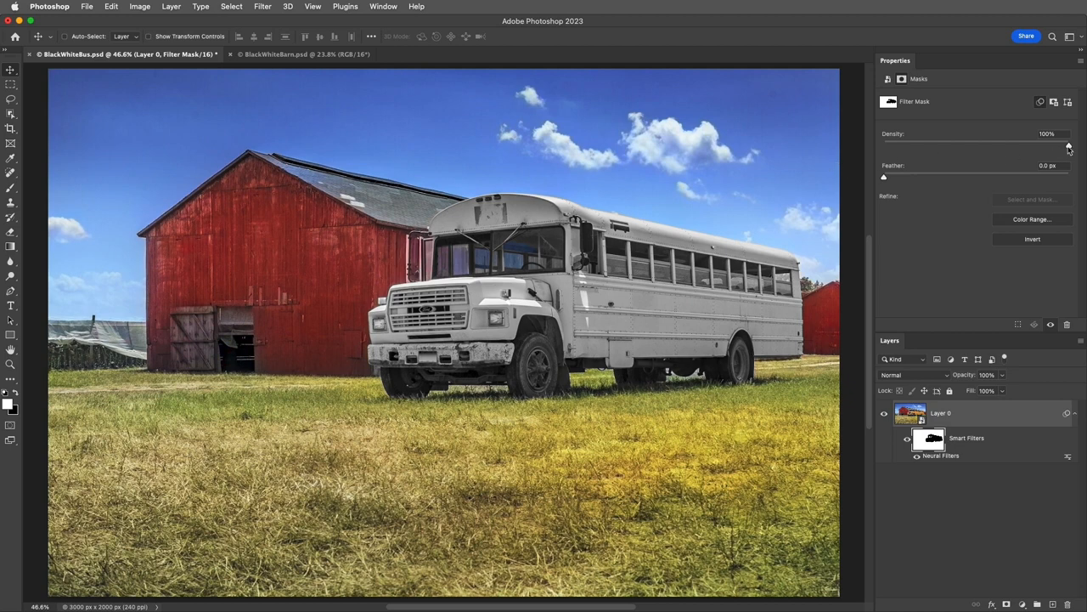
# - Lower the filter mask Density to about 65% so the bus takes a pale cream tint
pyautogui.moveTo(1068, 147); pyautogui.dragTo(1006, 147)
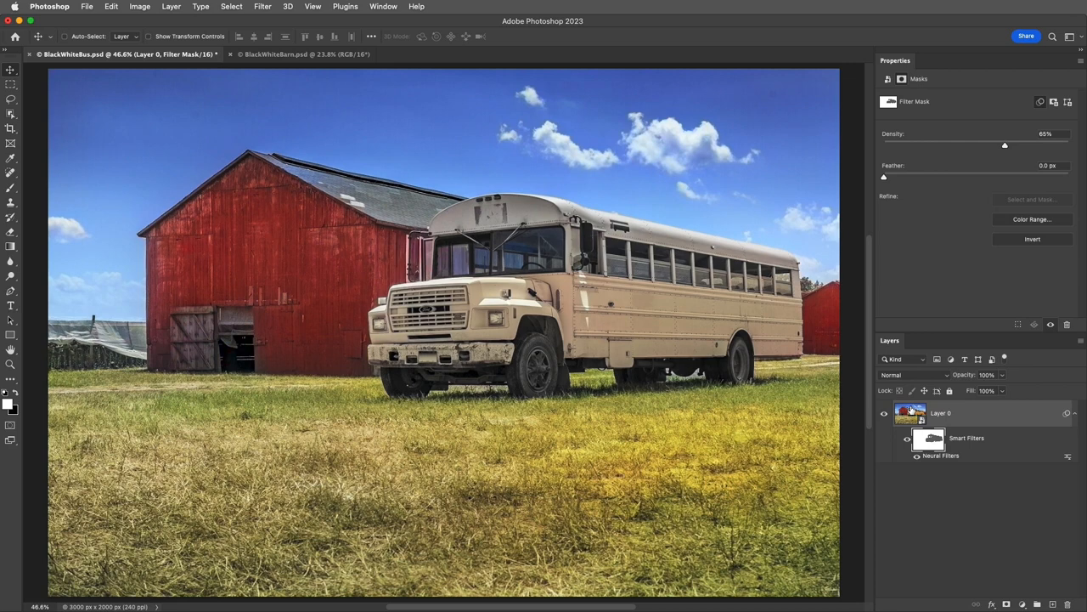
pyautogui.click(910, 413)
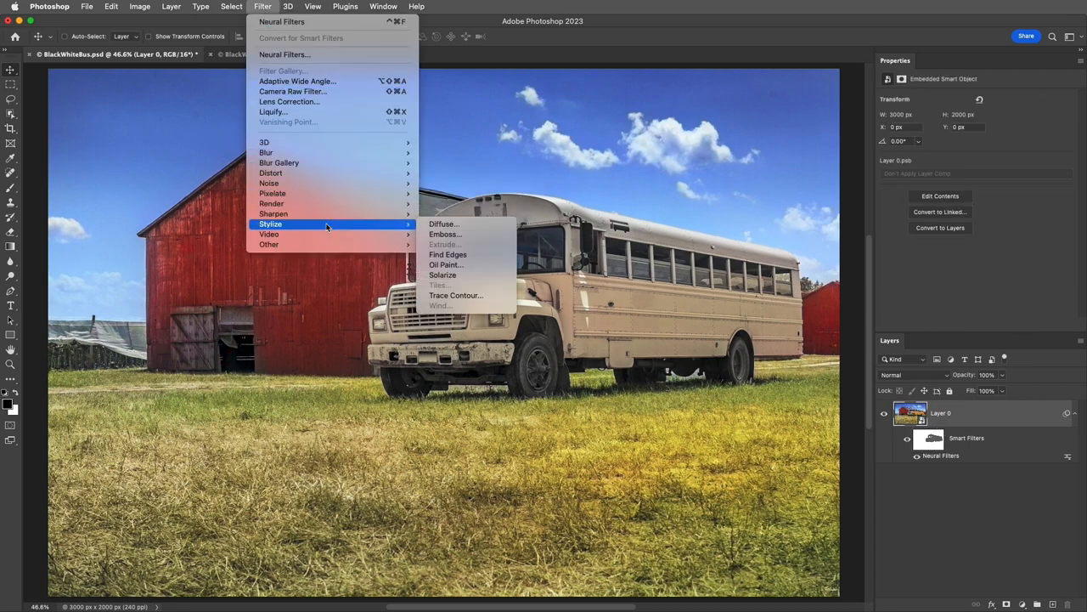
pyautogui.moveTo(446, 266)
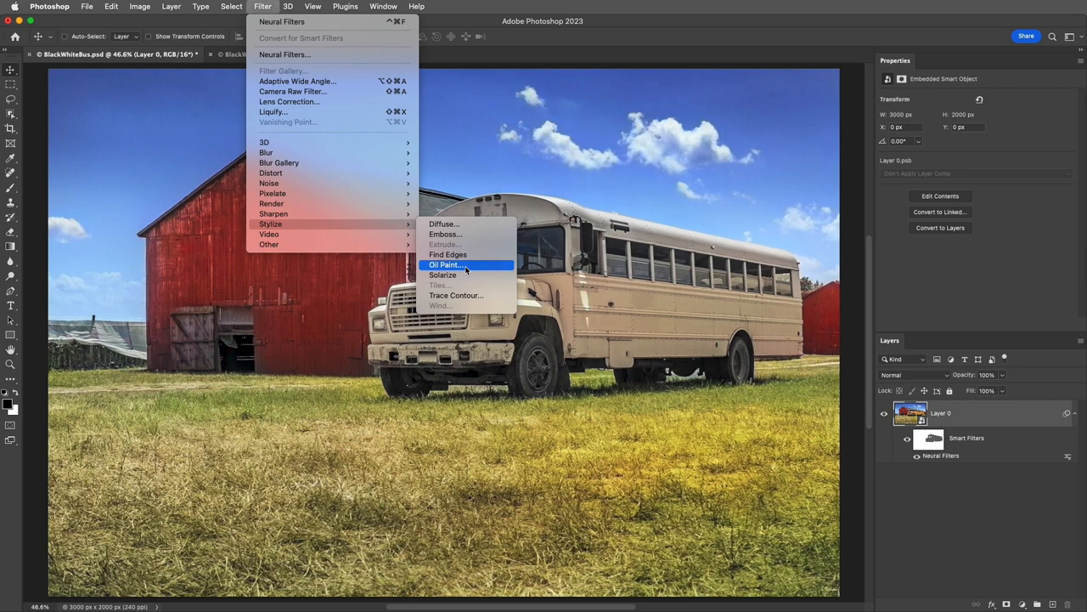
# - Apply an Oil Paint smart filter for a painterly look on the bus scene
pyautogui.click(445, 265)
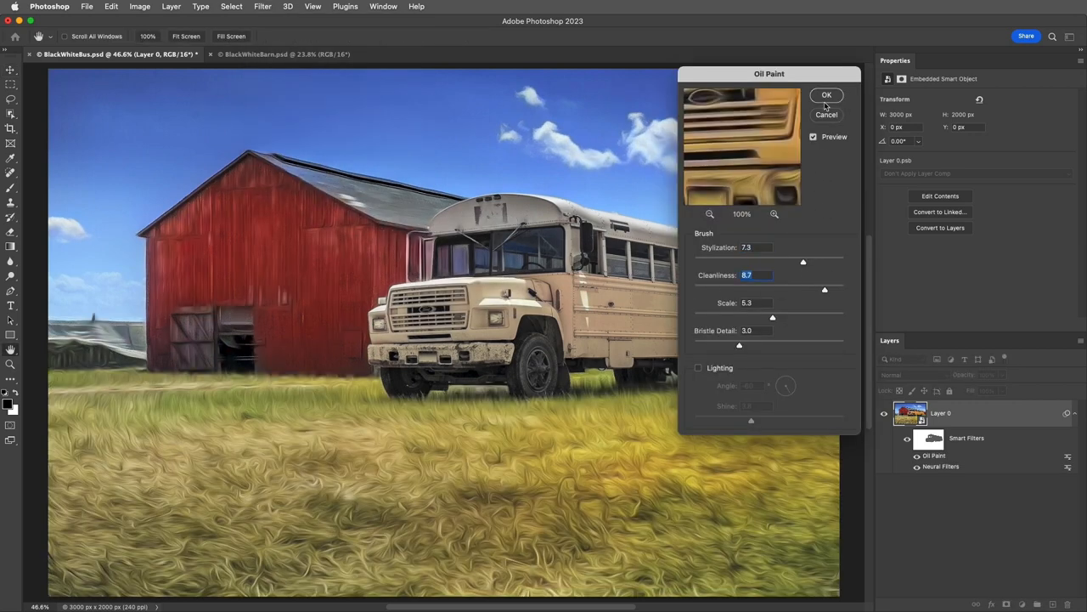
pyautogui.click(826, 95)
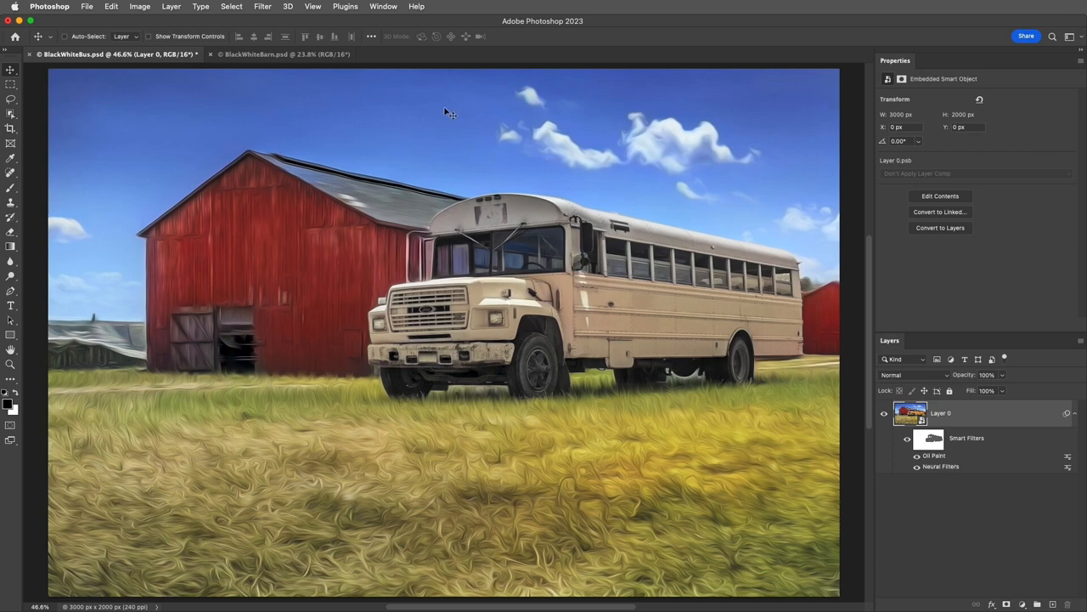
pyautogui.click(262, 6)
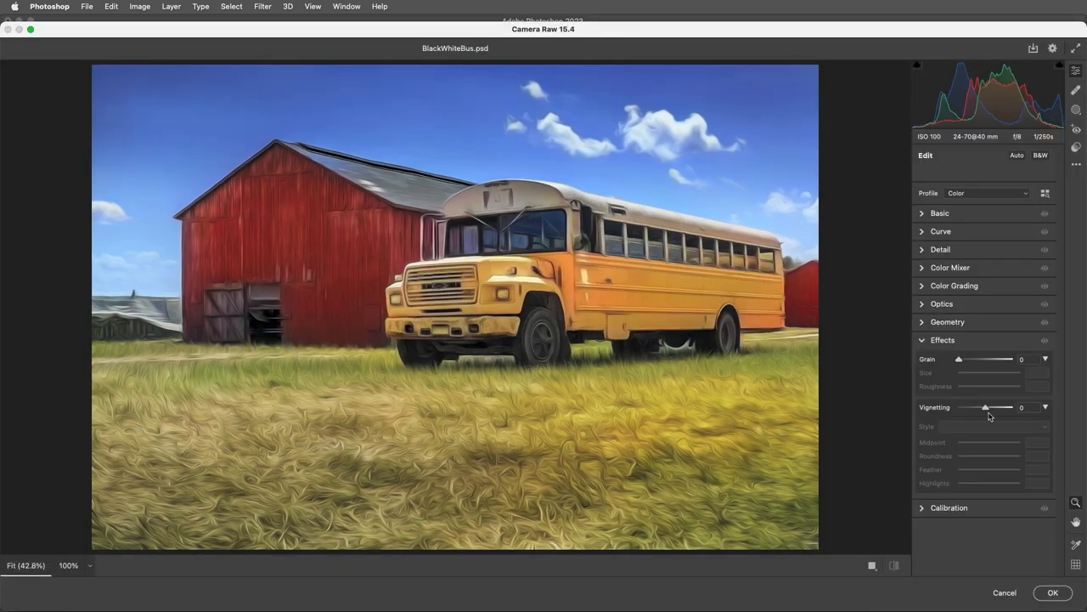
# - In Camera Raw Effects set Vignetting +100, Roundness -100 and add a modest amount of Grain
pyautogui.moveTo(985, 408); pyautogui.dragTo(1016, 407)
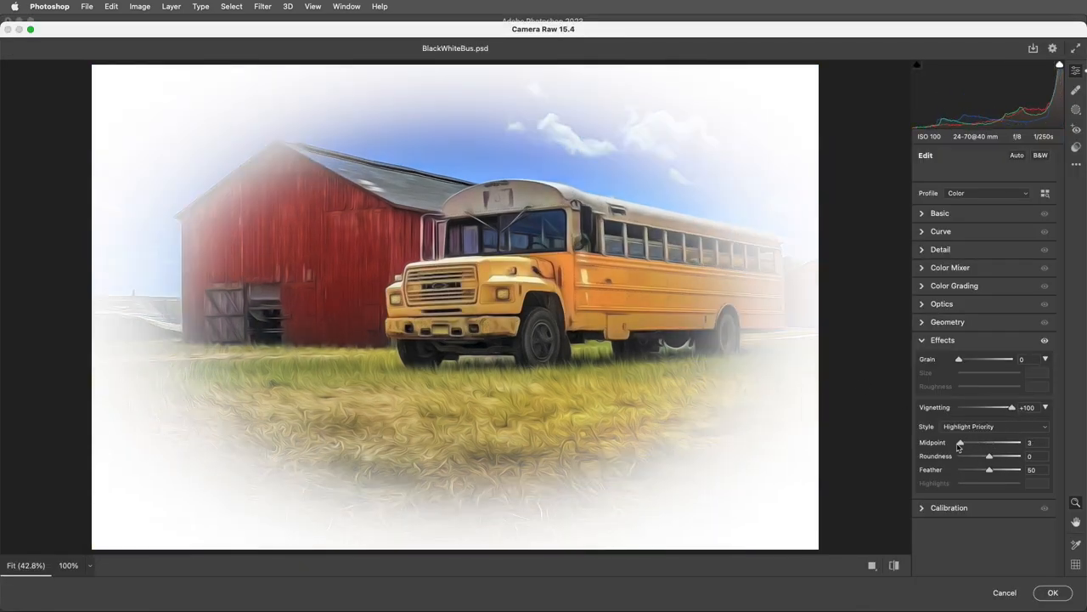
pyautogui.moveTo(989, 455); pyautogui.dragTo(958, 456)
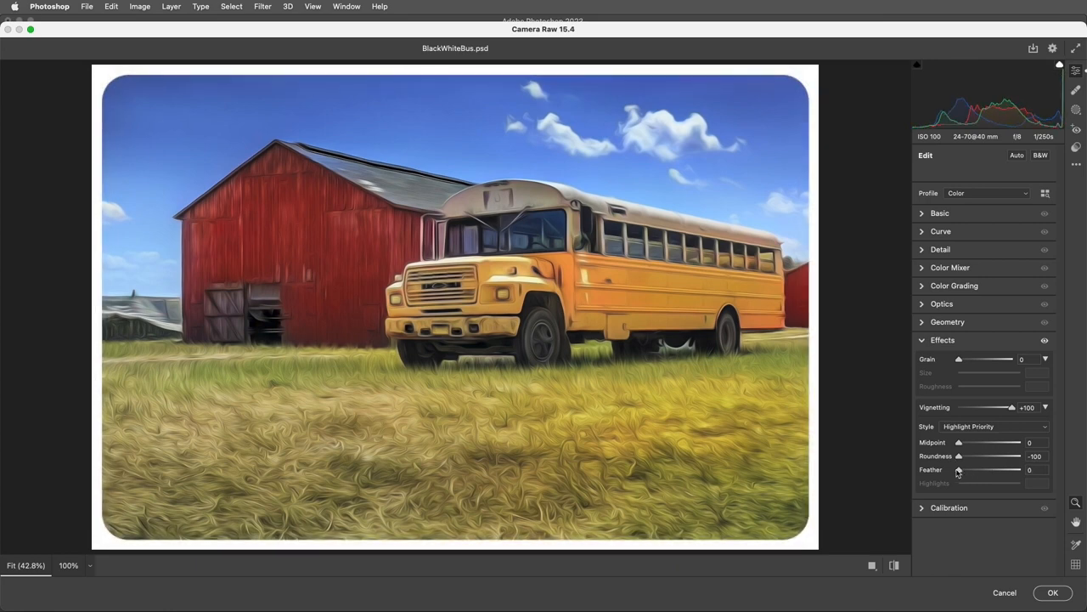
pyautogui.moveTo(959, 358); pyautogui.dragTo(987, 359)
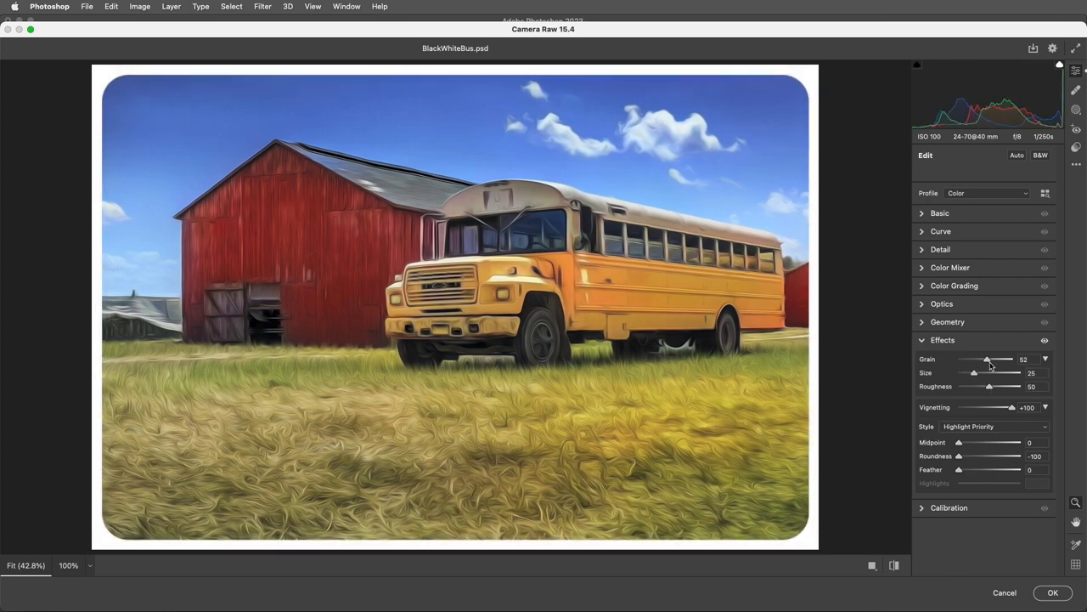
pyautogui.moveTo(988, 360); pyautogui.dragTo(996, 360)
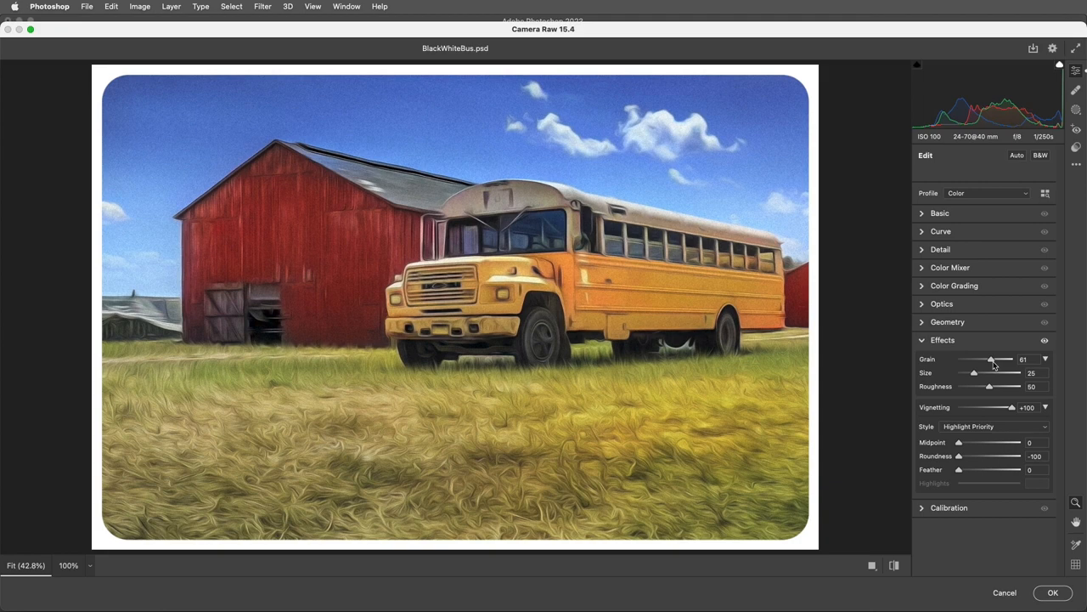
pyautogui.moveTo(1072, 123)
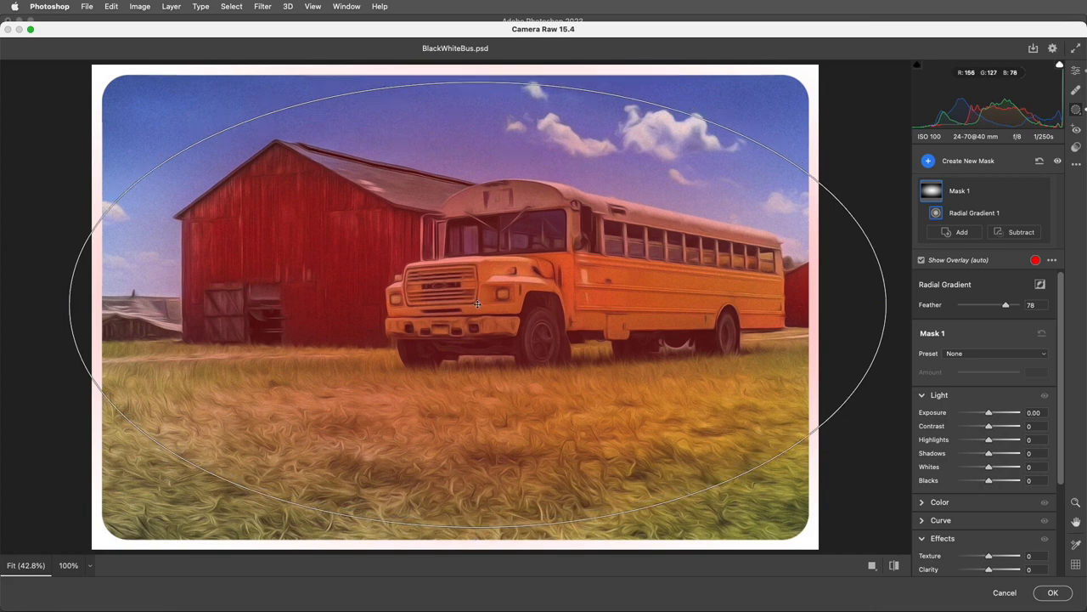
# - Raise the radial mask Exposure from -1.55 to -0.85 and apply the Camera Raw filter
pyautogui.click(476, 303)
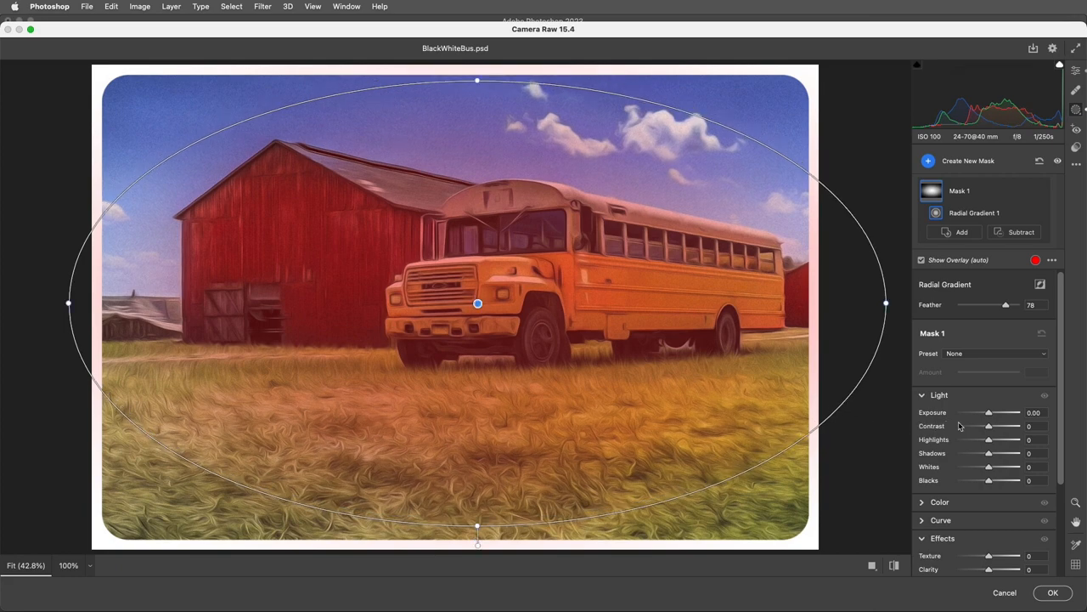
pyautogui.moveTo(989, 413); pyautogui.dragTo(975, 413)
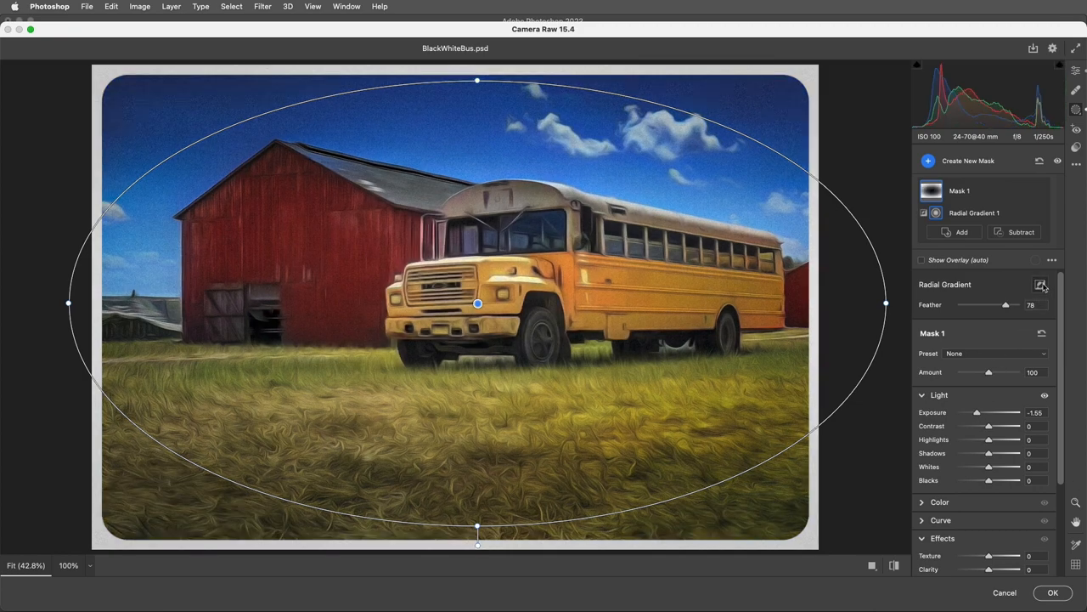
pyautogui.moveTo(975, 412); pyautogui.dragTo(979, 413)
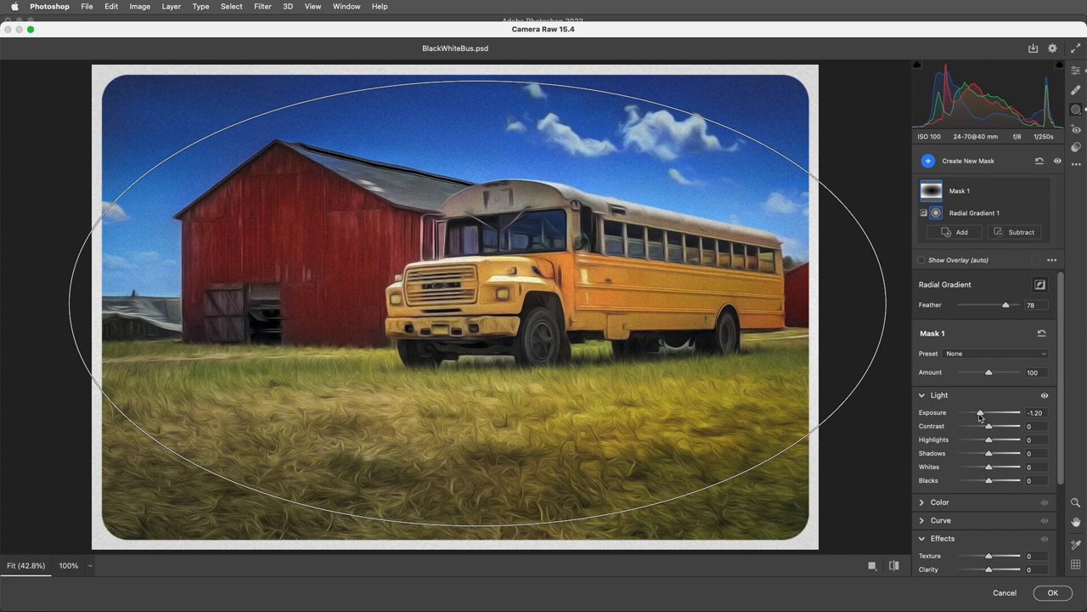
pyautogui.moveTo(980, 413); pyautogui.dragTo(989, 413)
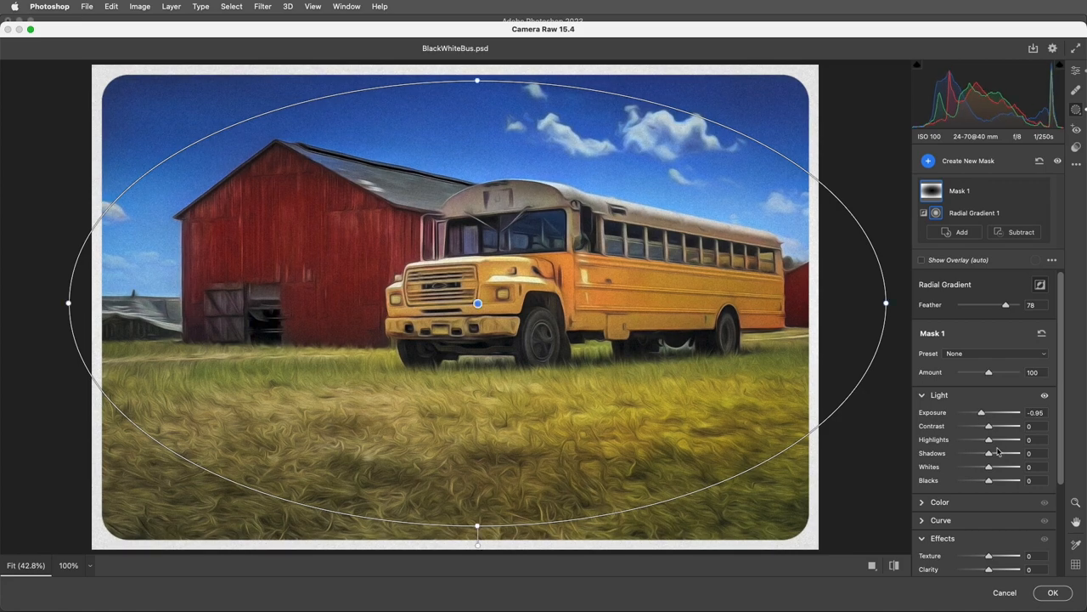
pyautogui.click(1053, 592)
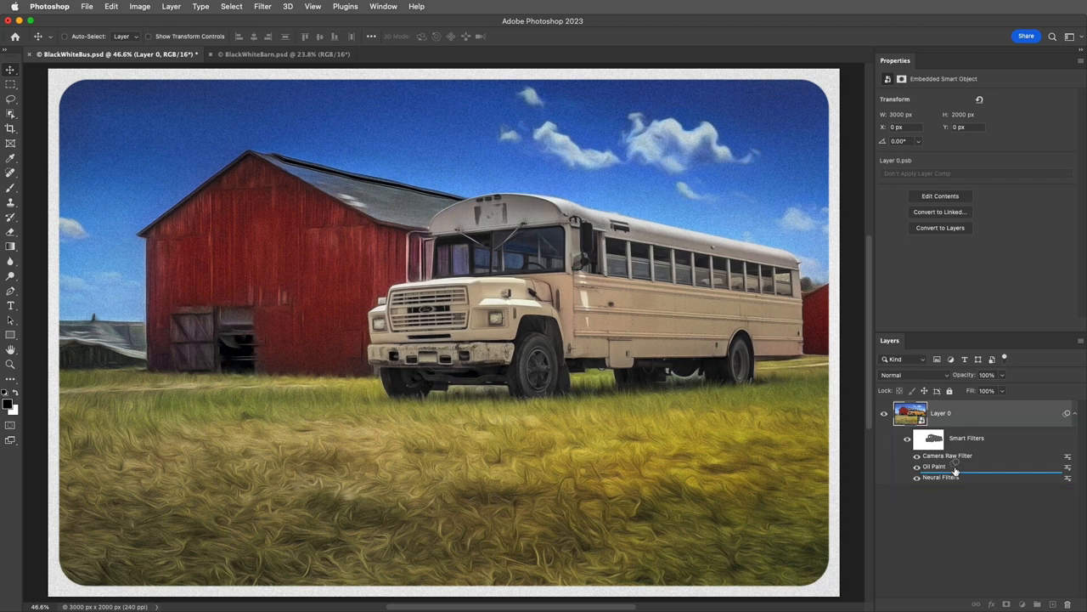
# - Drag Camera Raw Filter beneath Oil Paint and Neural Filters in the smart filter stack
pyautogui.moveTo(934, 466); pyautogui.dragTo(948, 456)
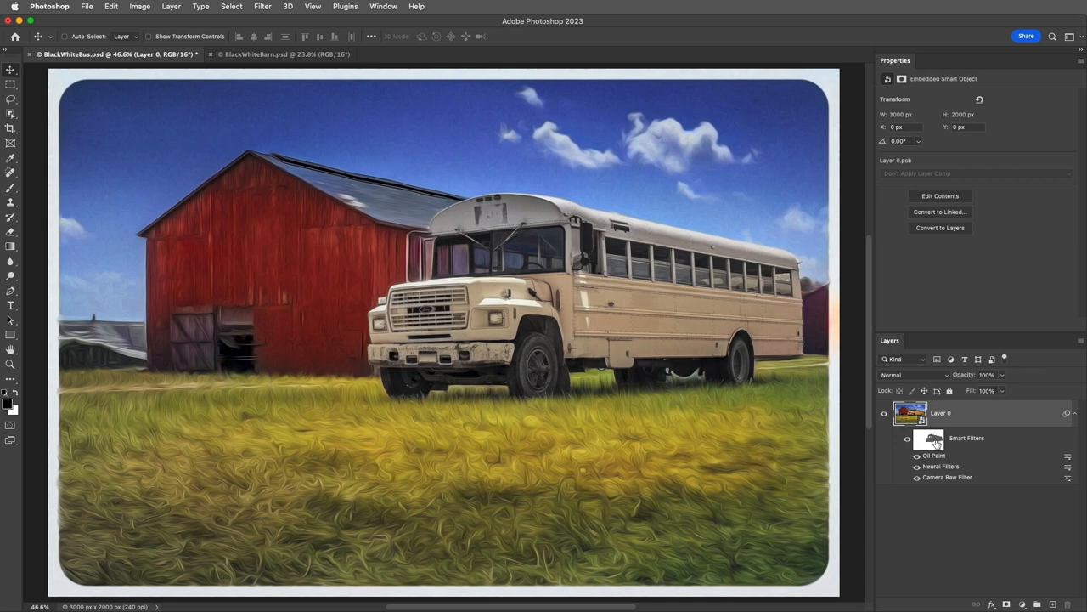
pyautogui.moveTo(1012, 467)
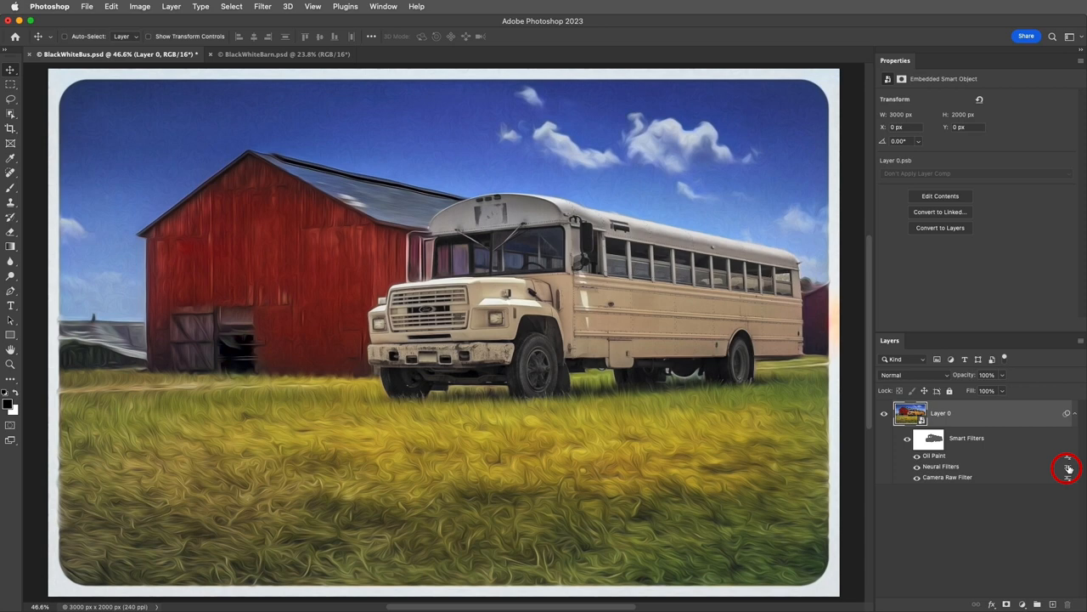
# - Set the Neural Filters smart filter to Screen blend mode at 50% opacity
pyautogui.doubleClick(1069, 455)
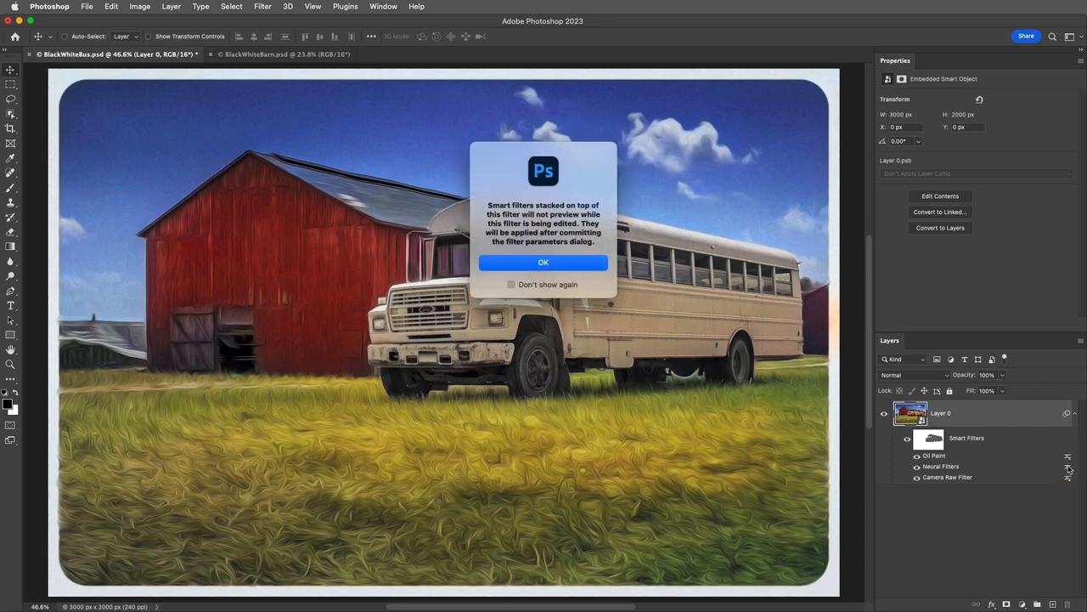
pyautogui.moveTo(610, 292)
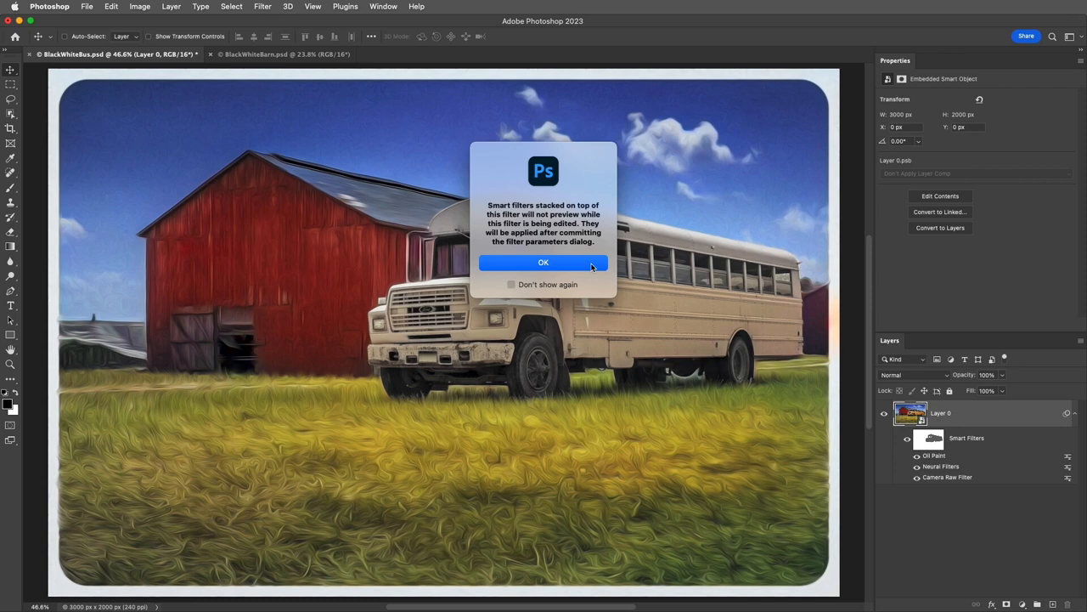
pyautogui.click(544, 262)
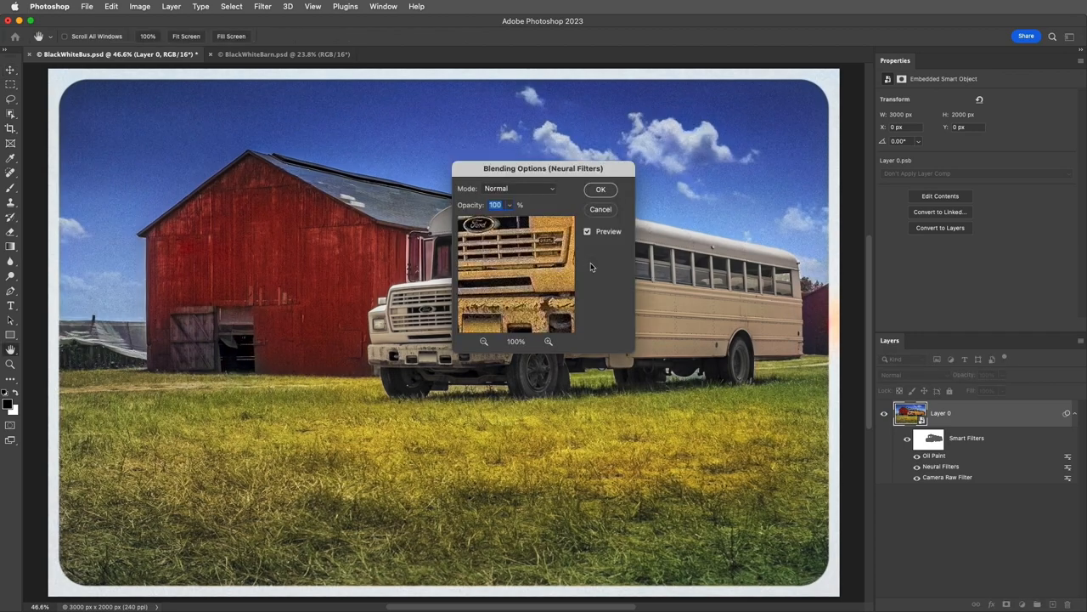
pyautogui.click(518, 187)
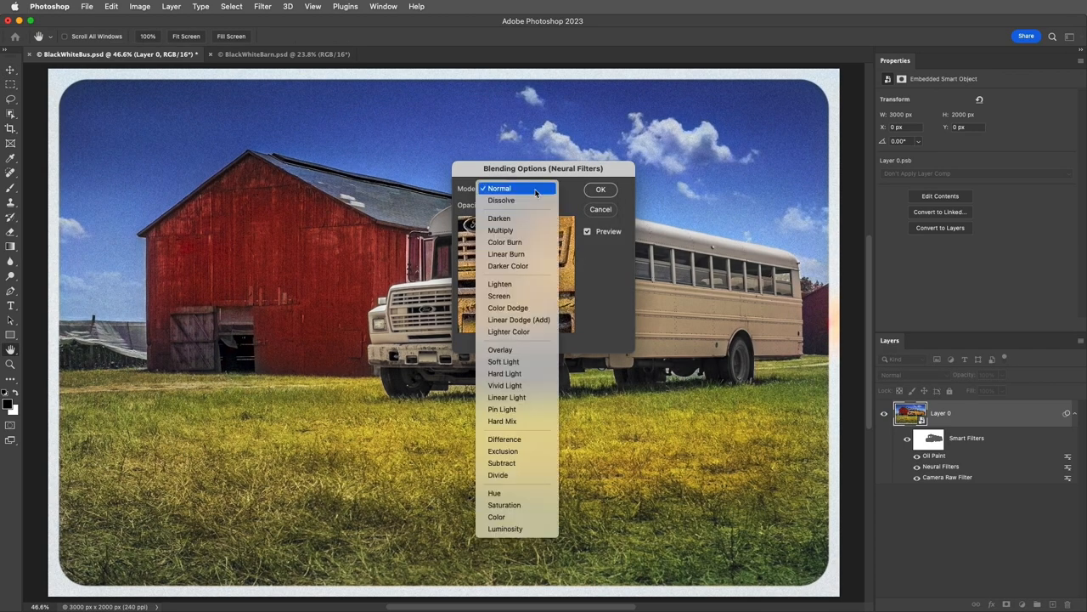
pyautogui.moveTo(518, 296)
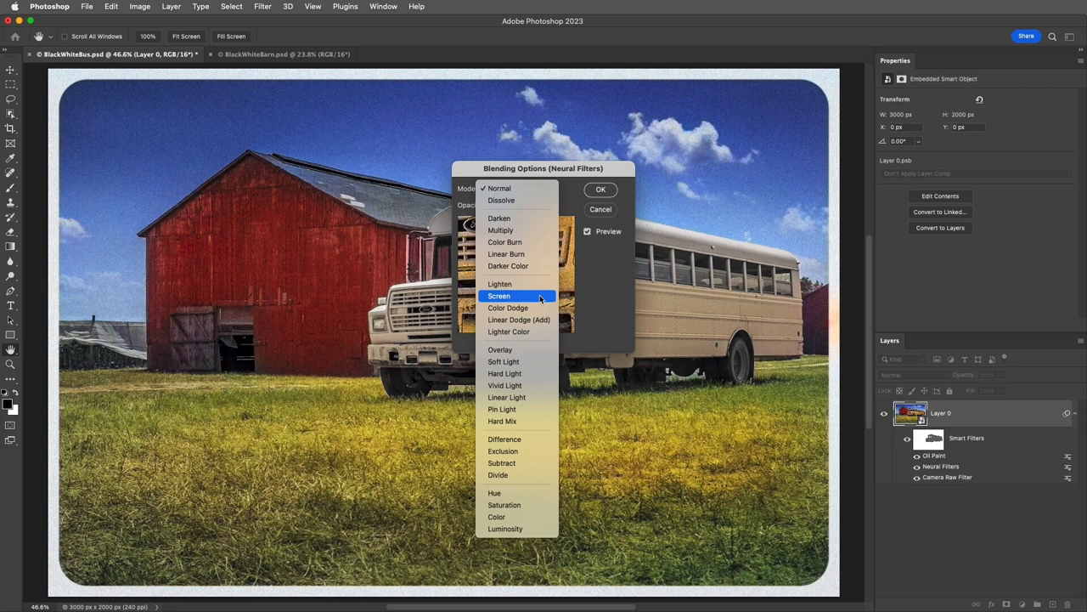
pyautogui.click(500, 295)
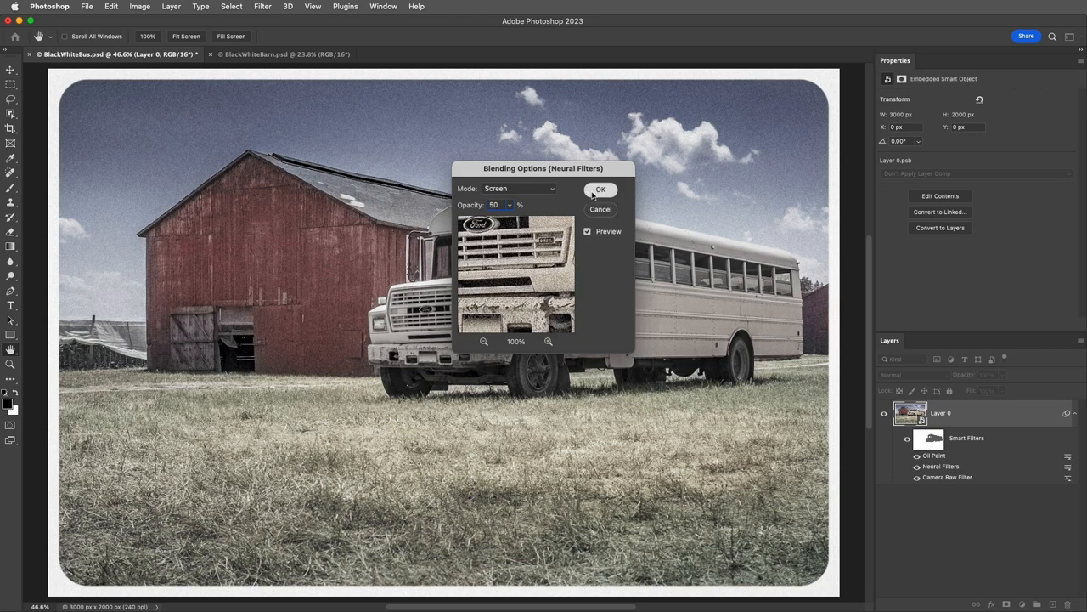
pyautogui.click(601, 188)
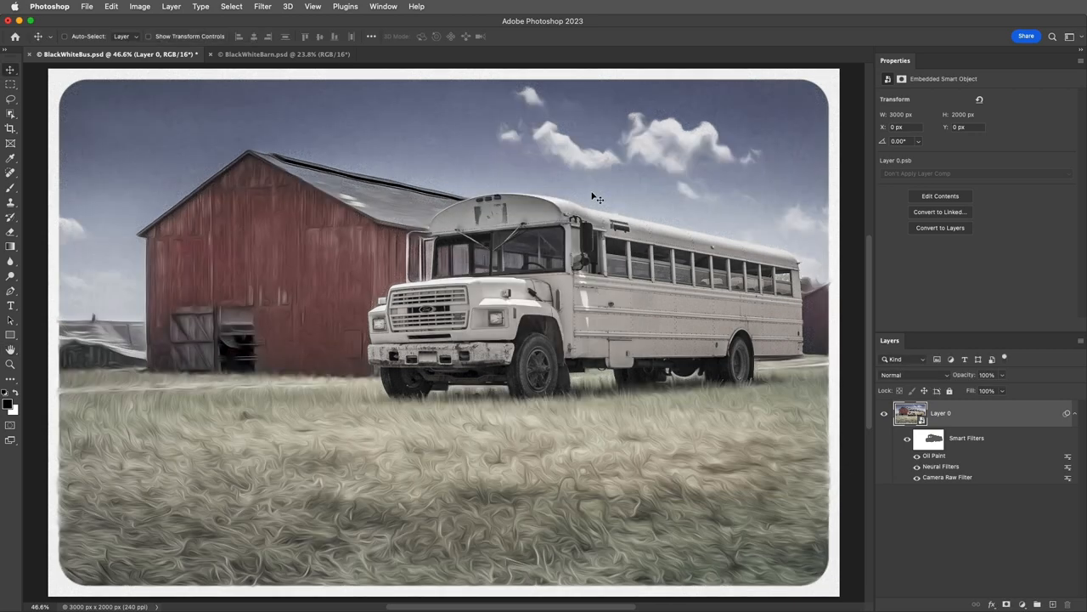
pyautogui.moveTo(869, 452)
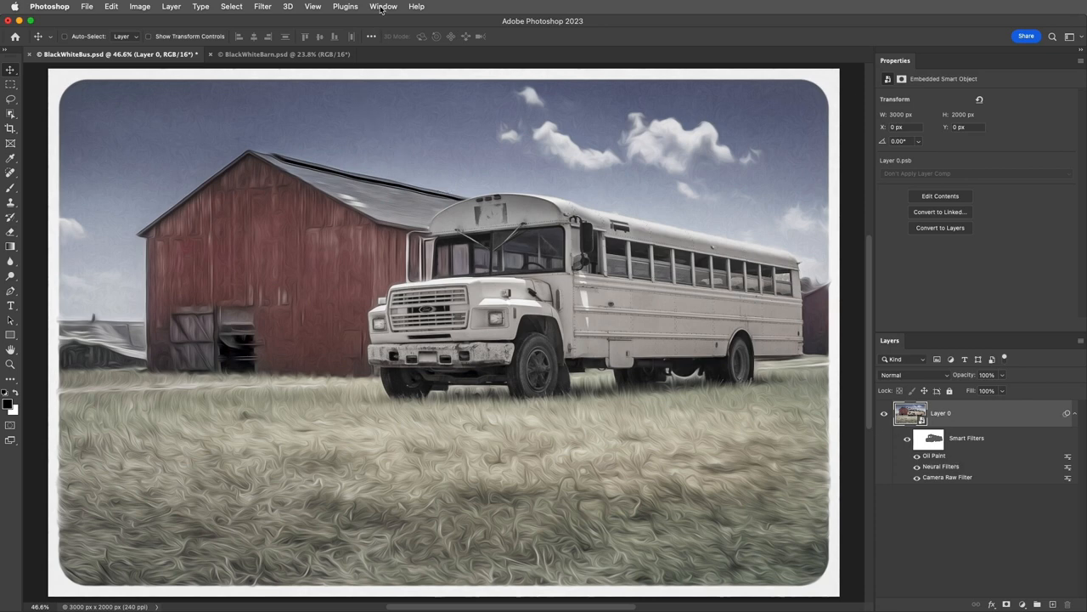
# - Bring up the Window menu's Arrange options for the two documents
pyautogui.click(384, 7)
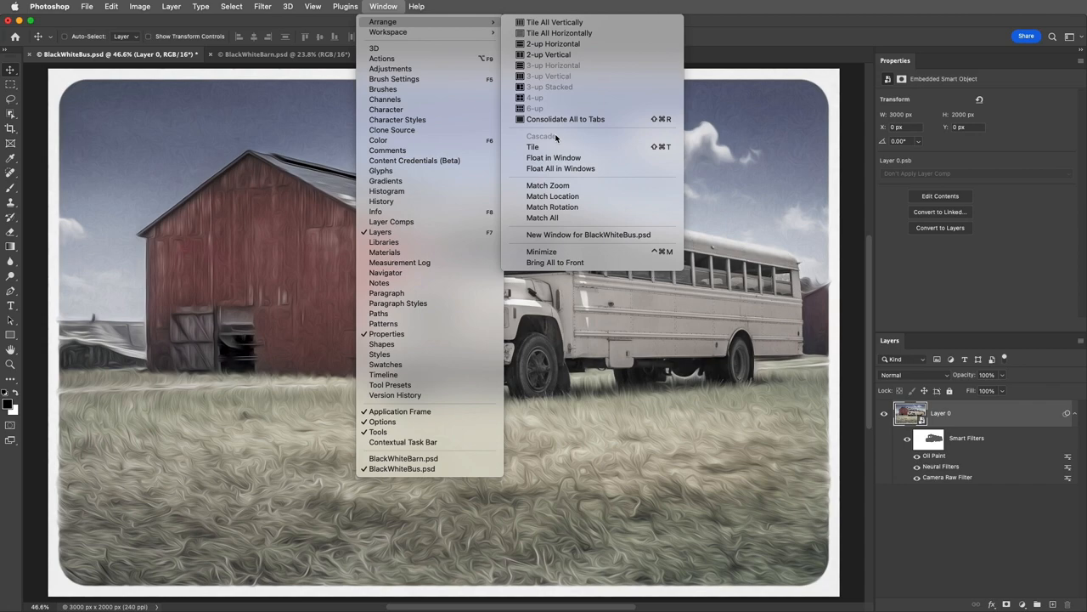
# - Tile the bus and barn documents 2-up Vertical, each fitted on screen
pyautogui.click(547, 54)
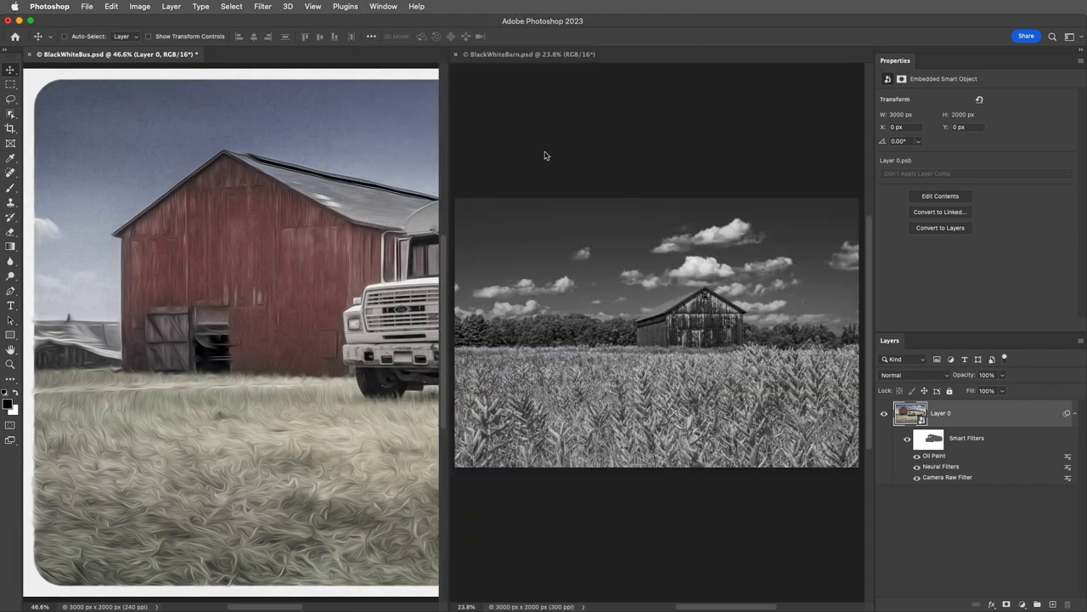
pyautogui.moveTo(412, 119)
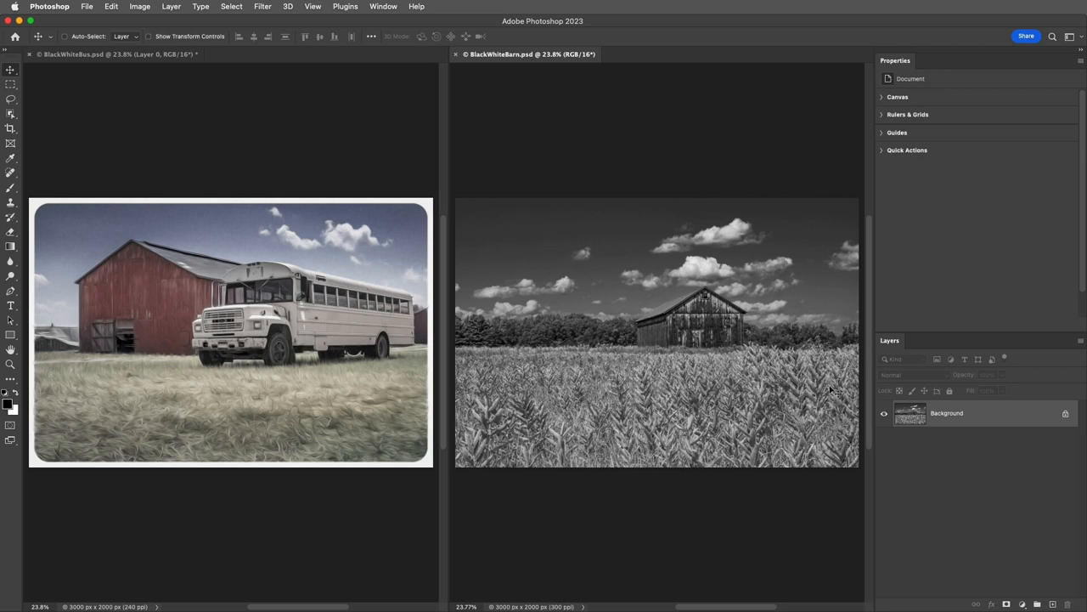
pyautogui.moveTo(544, 245)
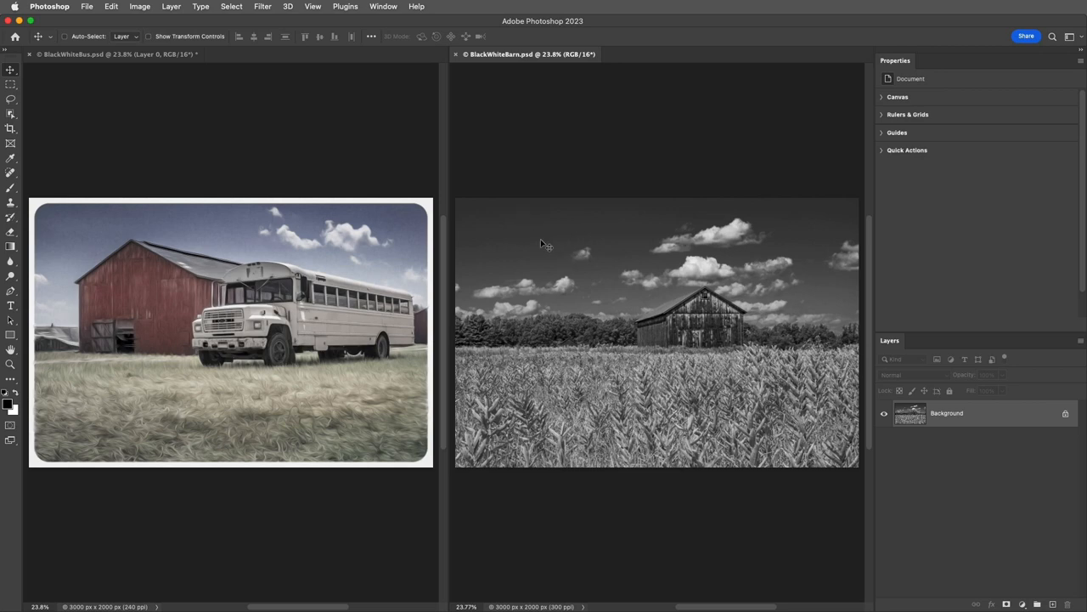
pyautogui.click(262, 7)
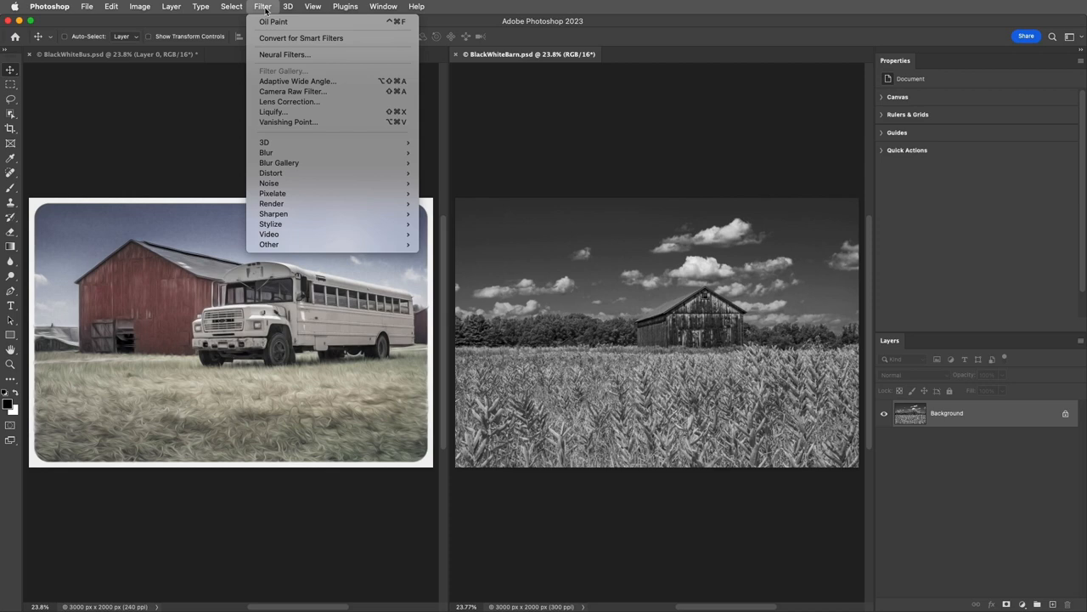
# - Copy the bus layer's Oil Paint, Neural Filters and Camera Raw smart filters onto the barn
pyautogui.click(301, 37)
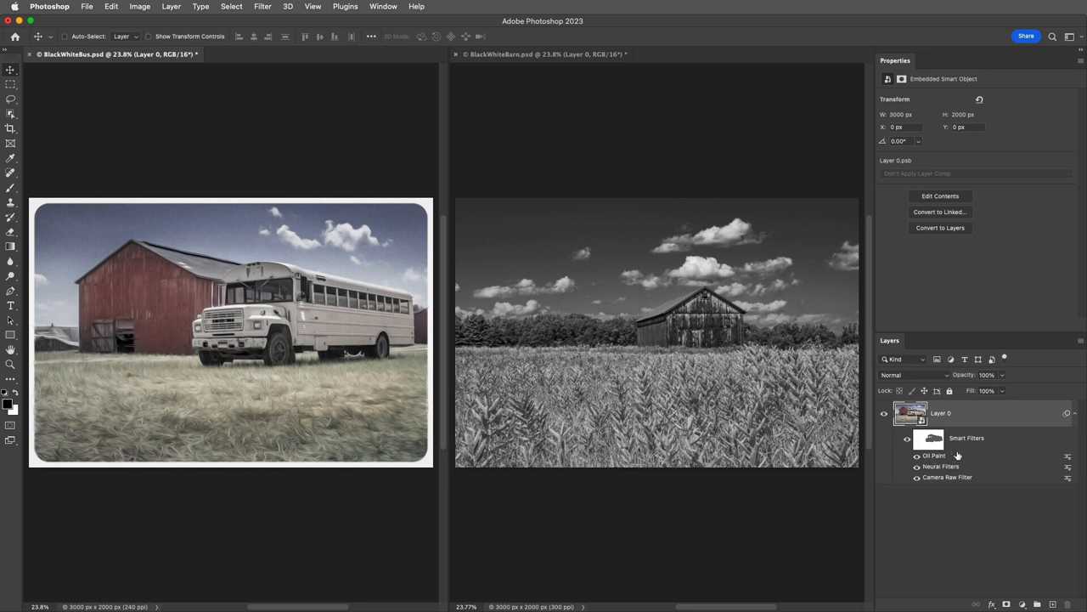
pyautogui.click(965, 438)
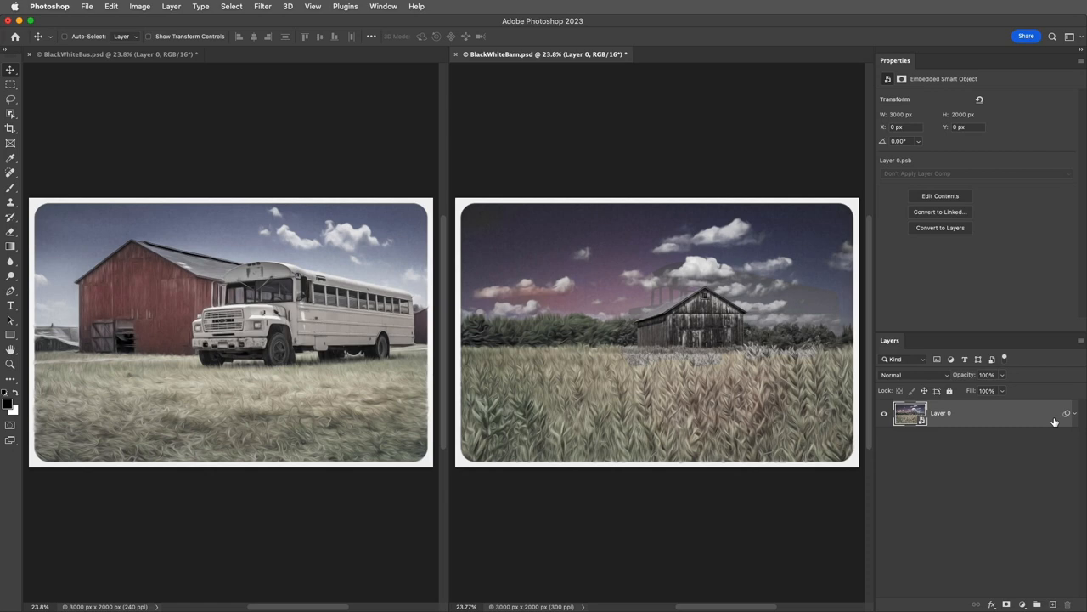
pyautogui.moveTo(1074, 416)
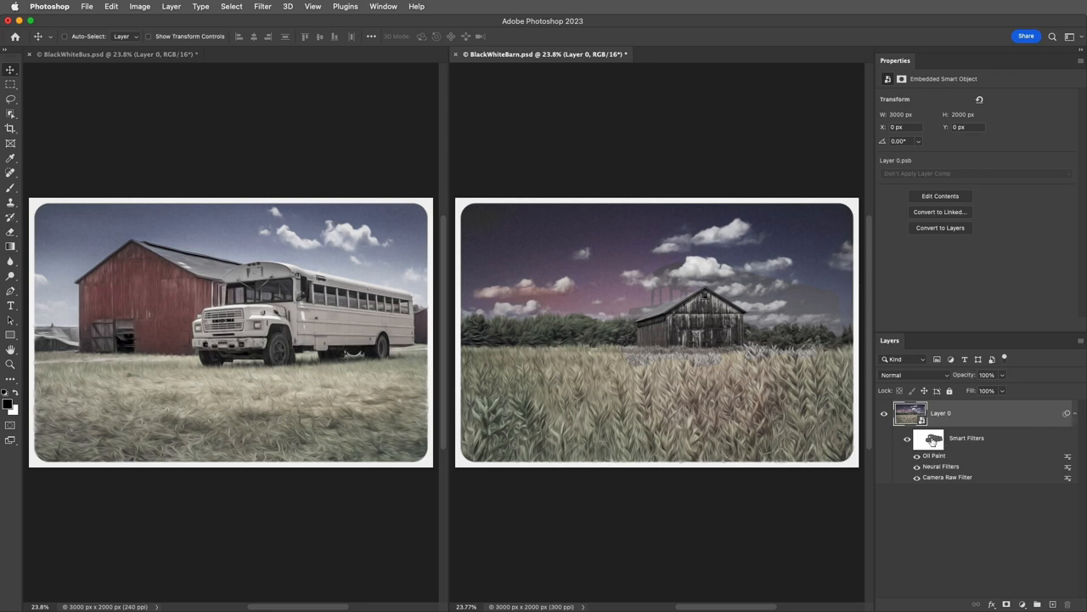
pyautogui.click(929, 438)
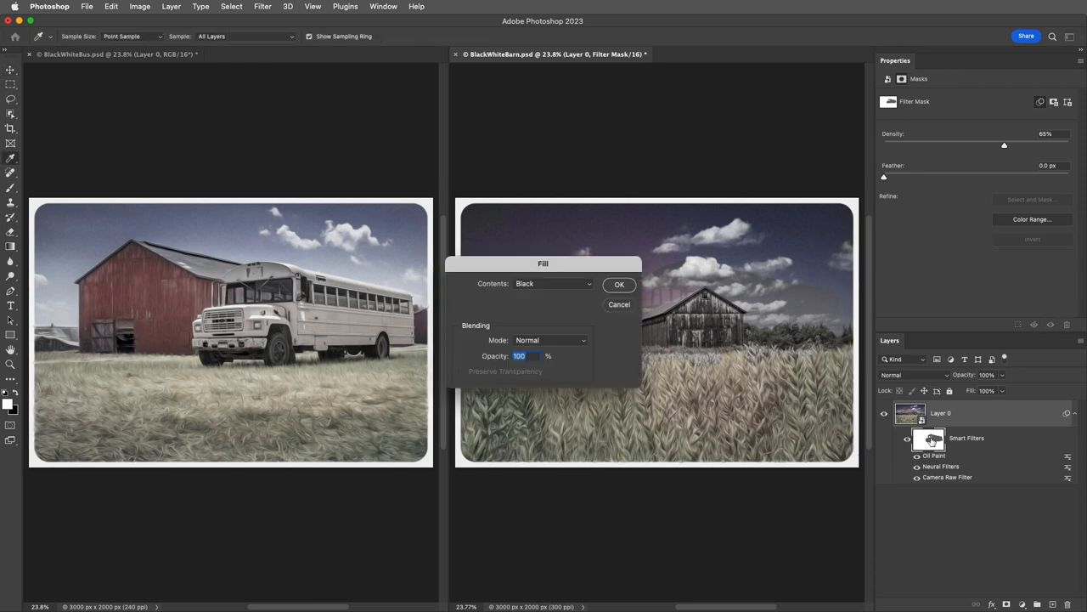
pyautogui.click(552, 282)
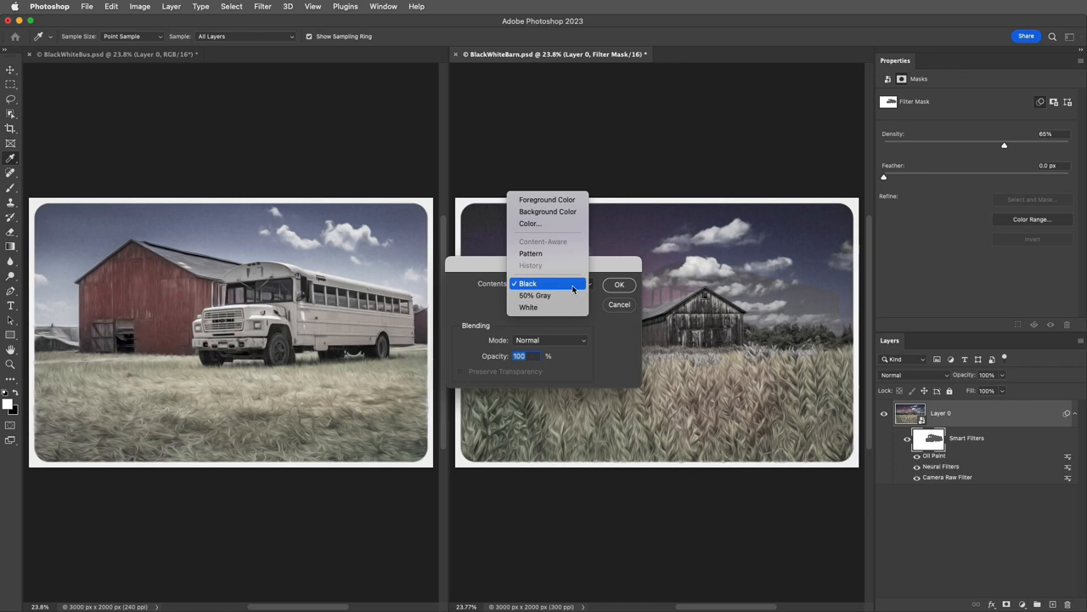
pyautogui.click(619, 285)
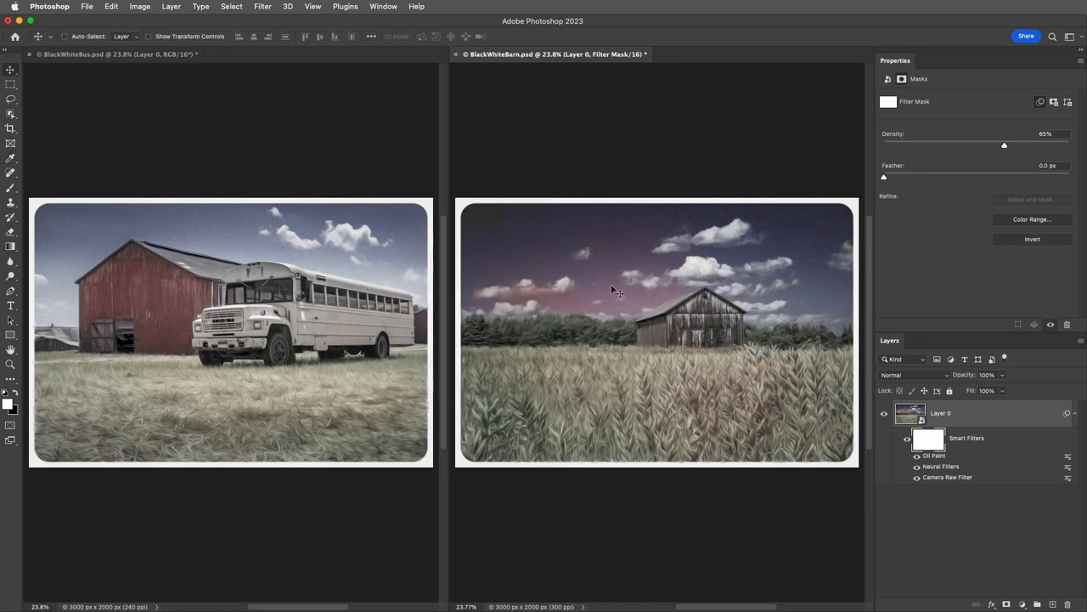
pyautogui.moveTo(720, 361)
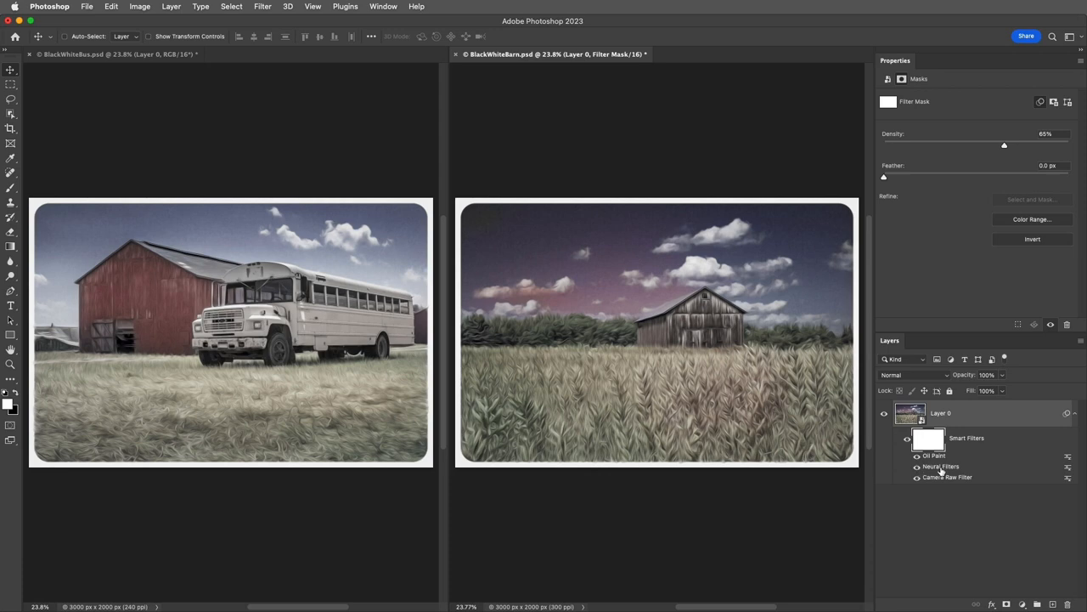
pyautogui.click(911, 414)
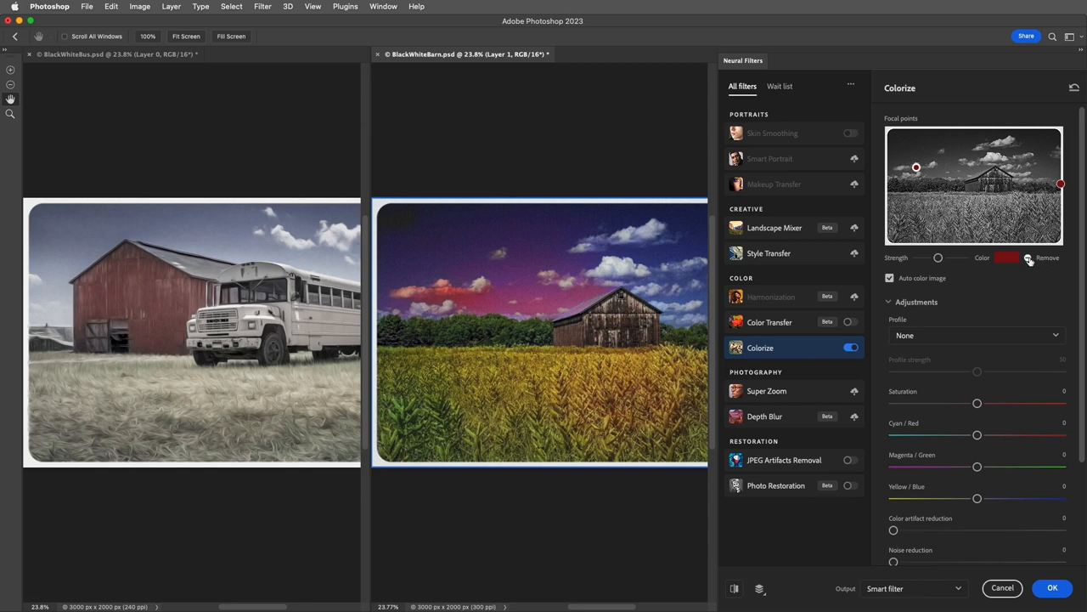
# - Remove the barn's Colorize focal point colour so the sky renders muted blue
pyautogui.click(1028, 258)
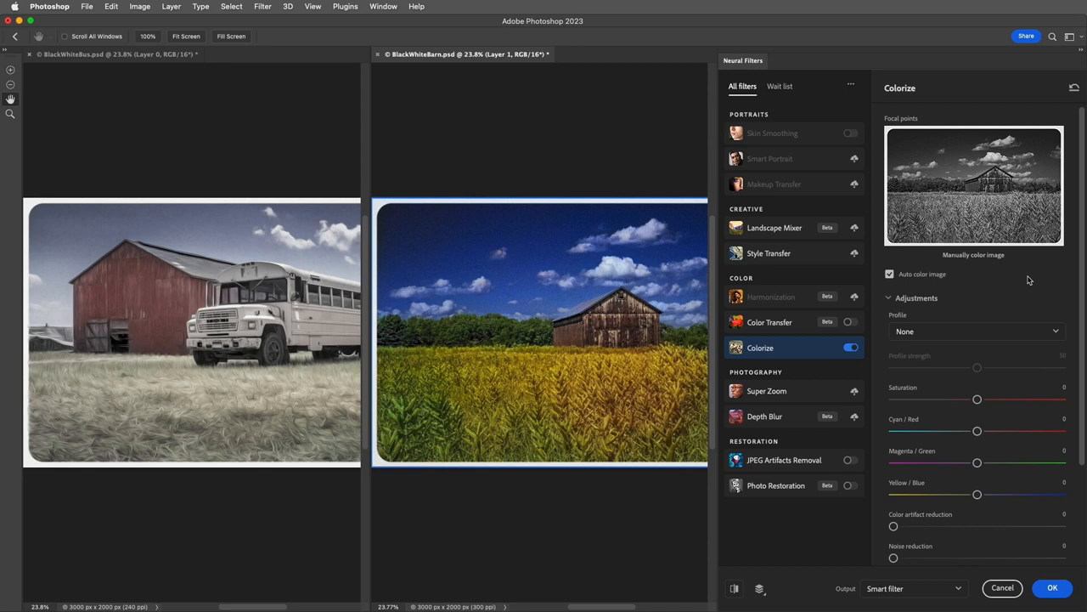
pyautogui.click(1054, 588)
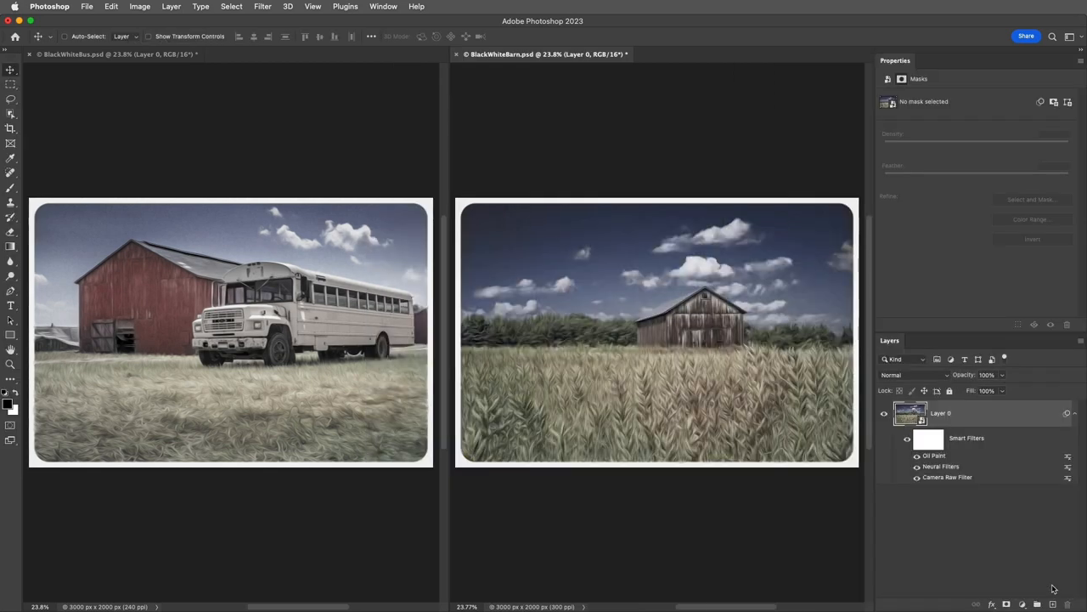